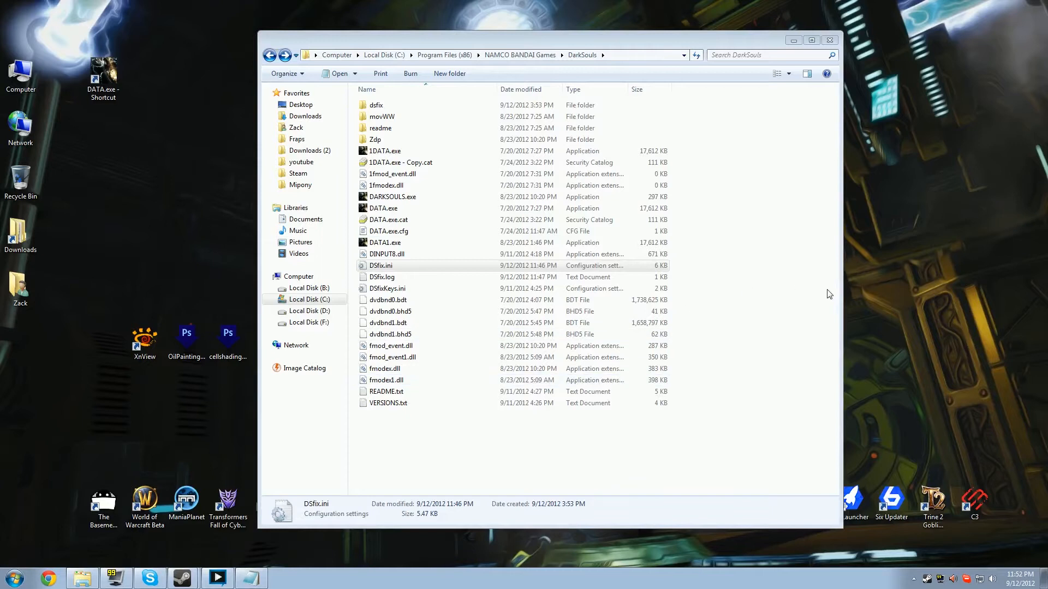
{"action": "mouse_move", "coordinate": [872, 472]}
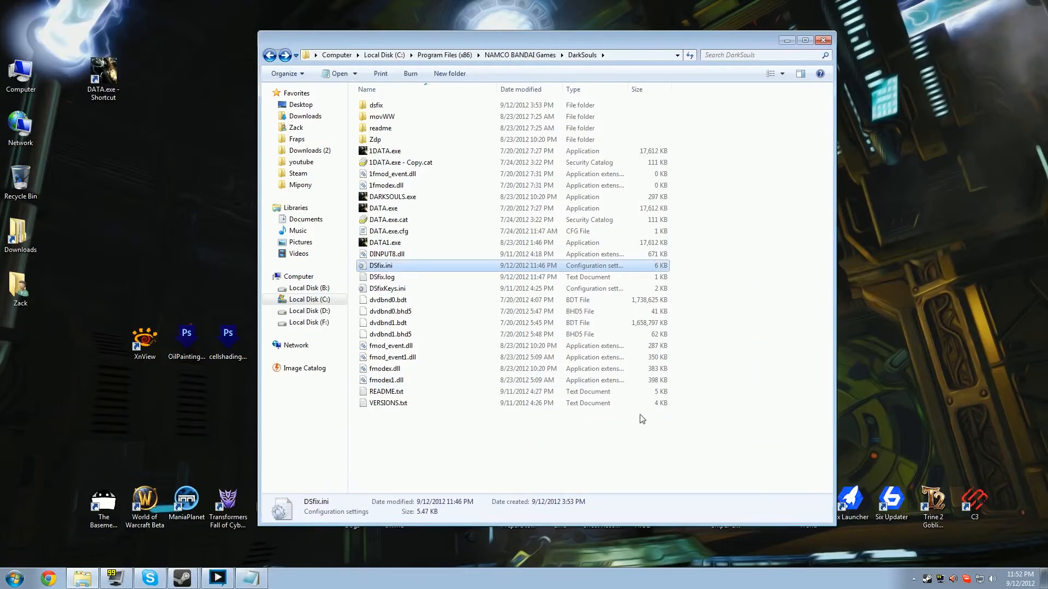
{"action": "mouse_move", "coordinate": [719, 471]}
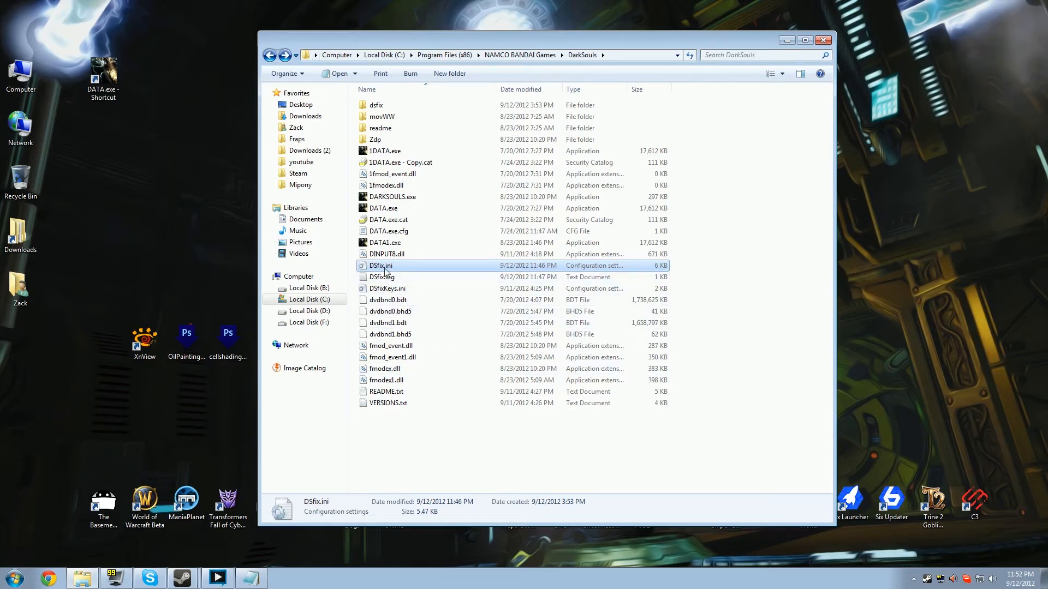
- Set enableTextureDumping to 1 in DSfix.ini, then save and close the file
{"action": "double_click", "coordinate": [380, 265]}
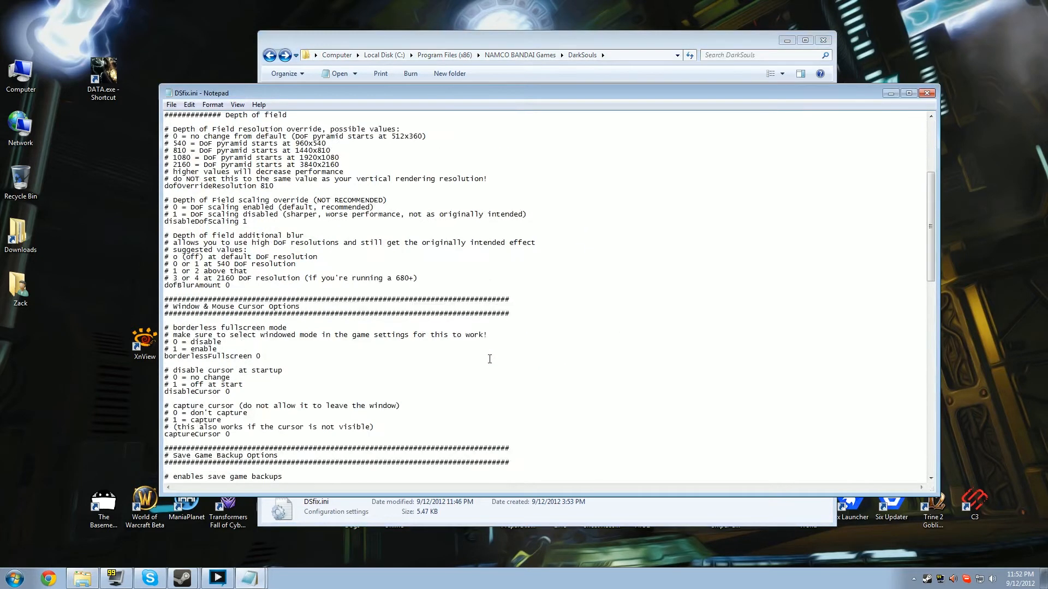
{"action": "scroll", "scroll_direction": "down", "scroll_amount": 3}
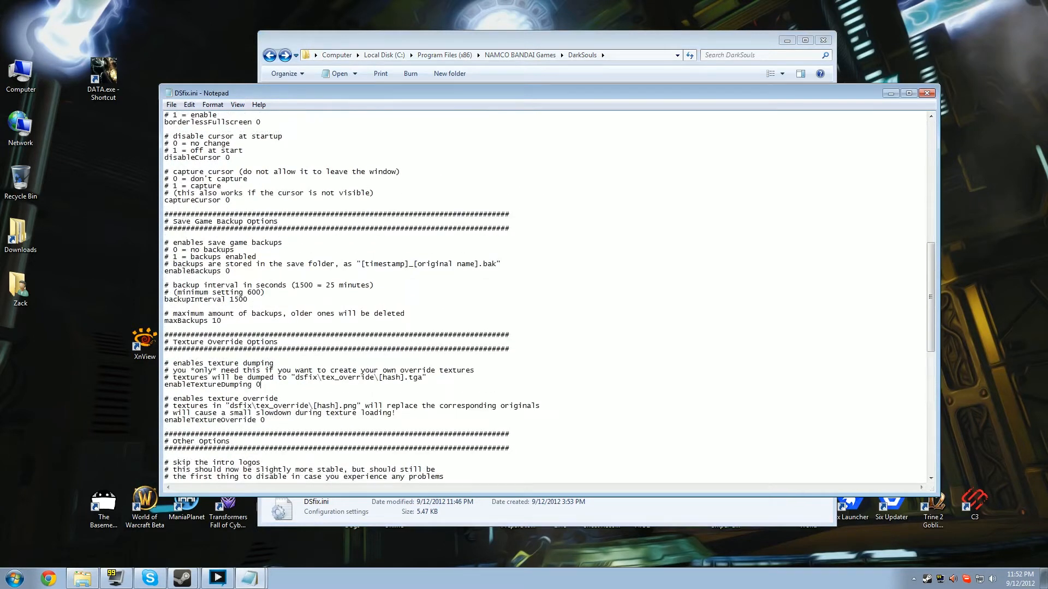
{"action": "type", "text": "1"}
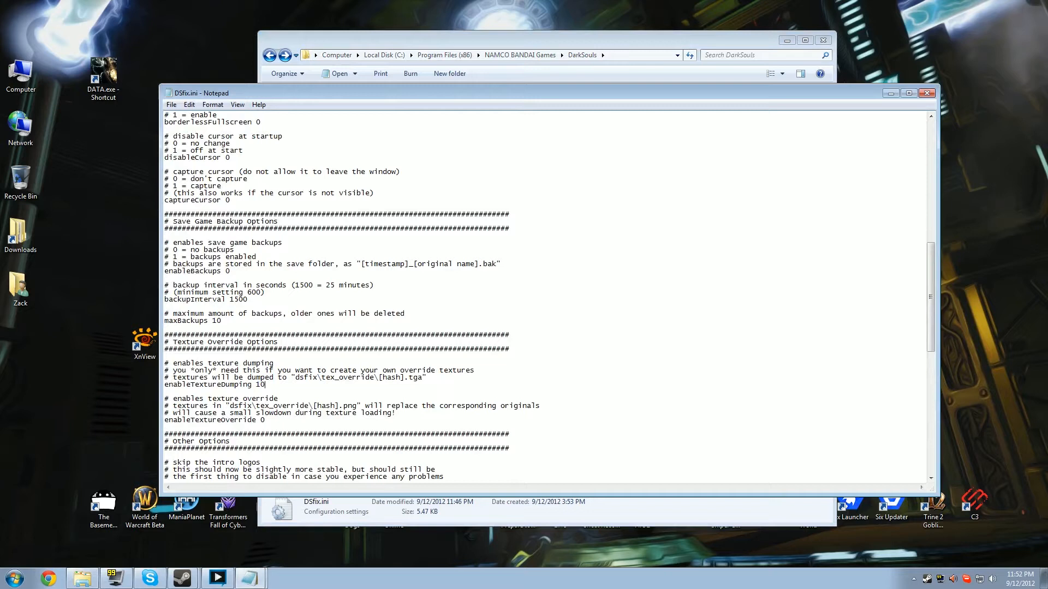
{"action": "key", "text": "BackSpace"}
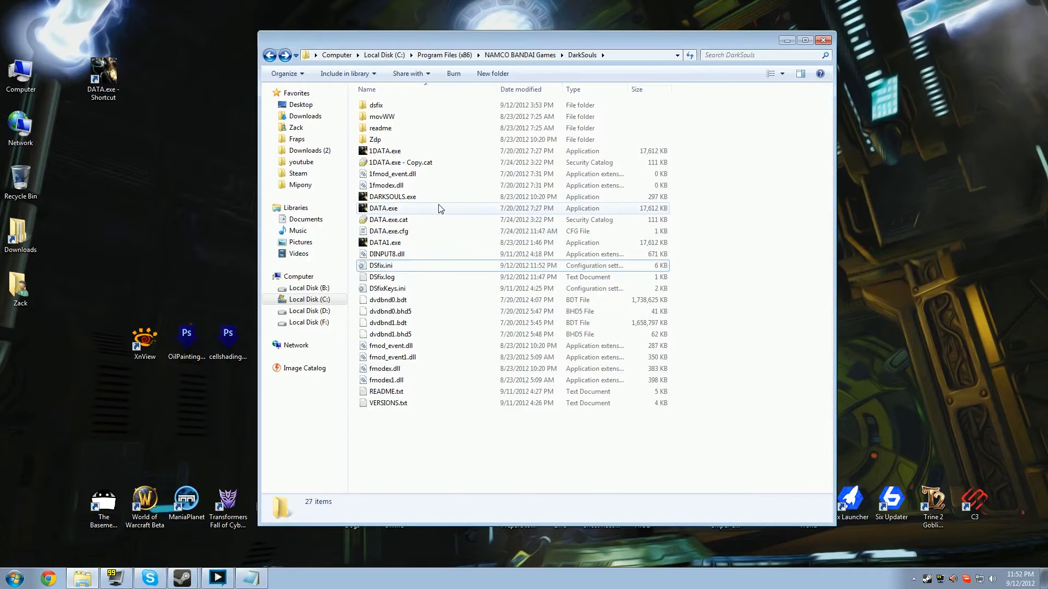
- Launch DARKSOULS.exe so the game starts dumping textures
{"action": "left_click", "coordinate": [392, 196]}
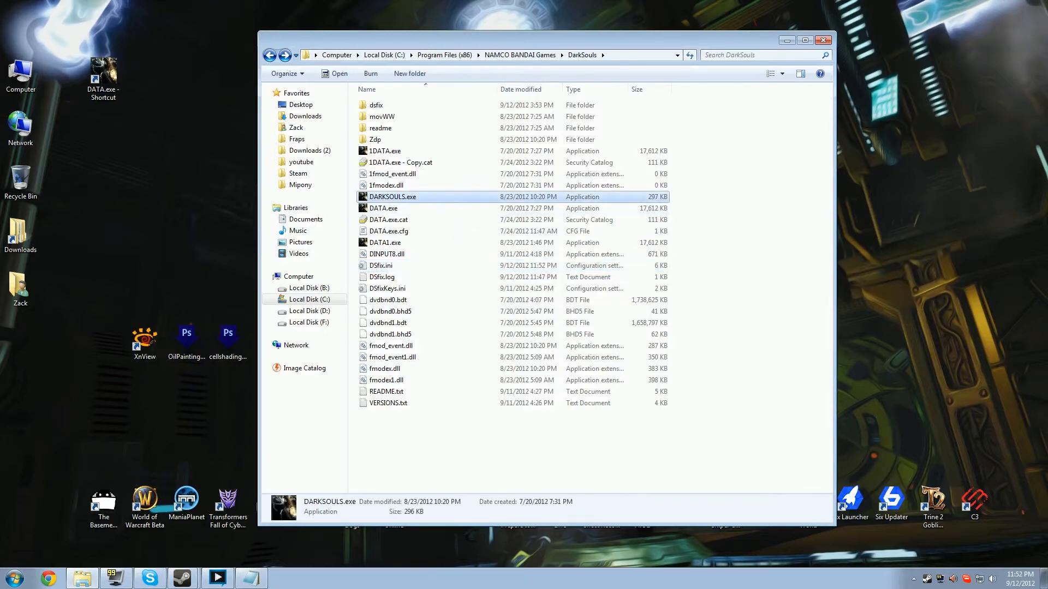
{"action": "double_click", "coordinate": [393, 196]}
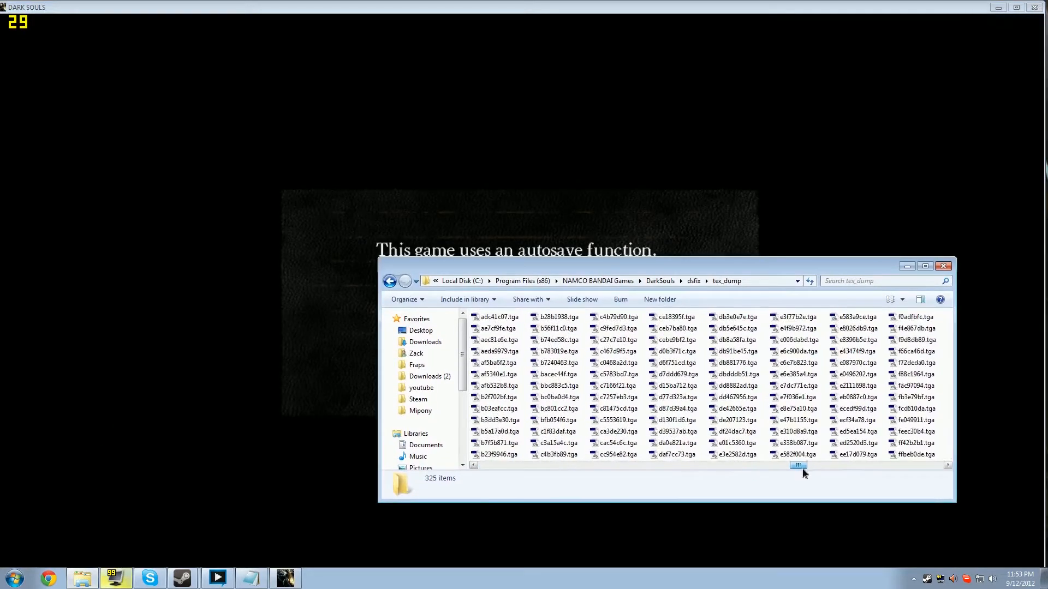
- Show the tex_dump folder as large thumbnail previews and browse the dumped .tga files
{"action": "left_click_drag", "start_coordinate": [798, 465], "coordinate": [882, 465]}
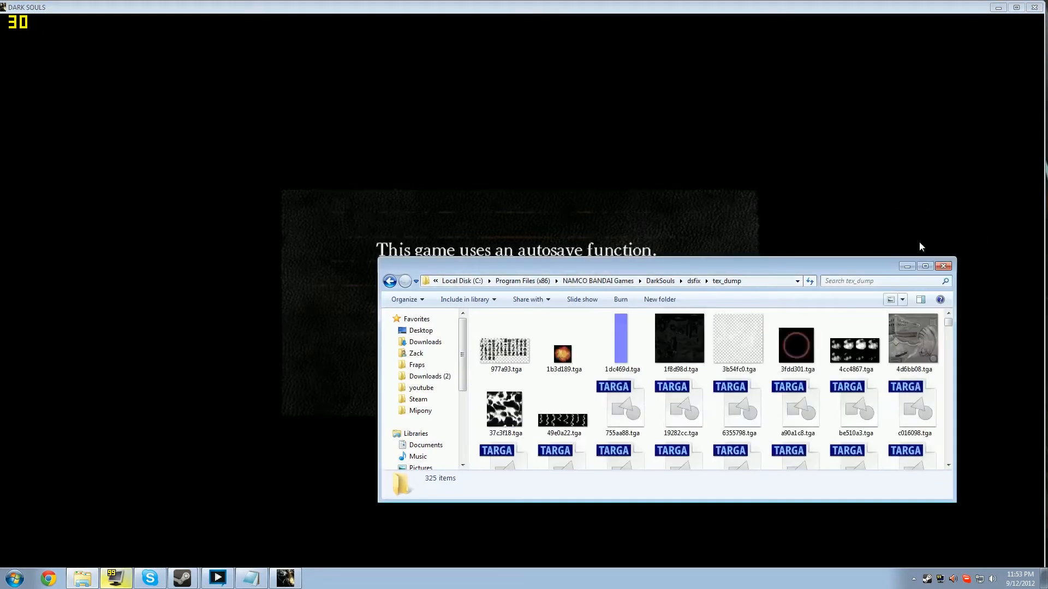
{"action": "scroll", "scroll_direction": "down", "scroll_amount": 3}
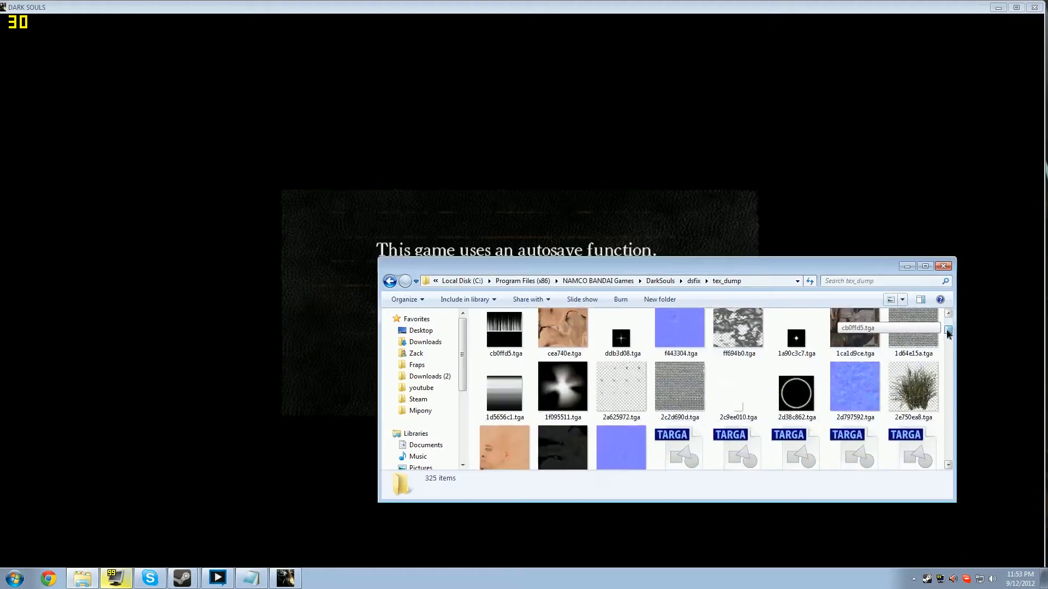
{"action": "scroll", "scroll_direction": "down", "scroll_amount": 3}
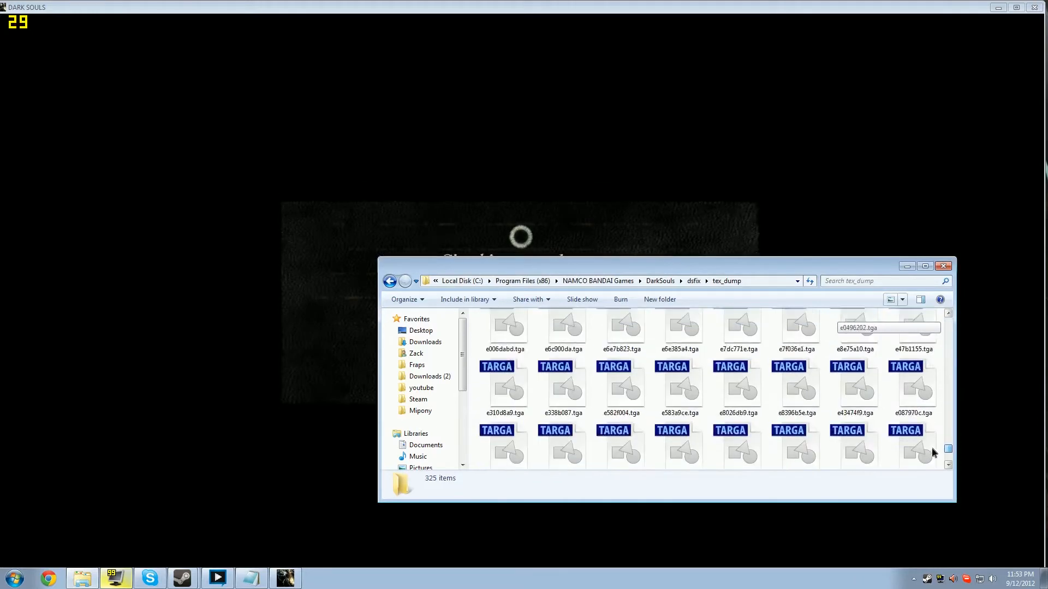
{"action": "scroll", "scroll_direction": "down", "scroll_amount": 3}
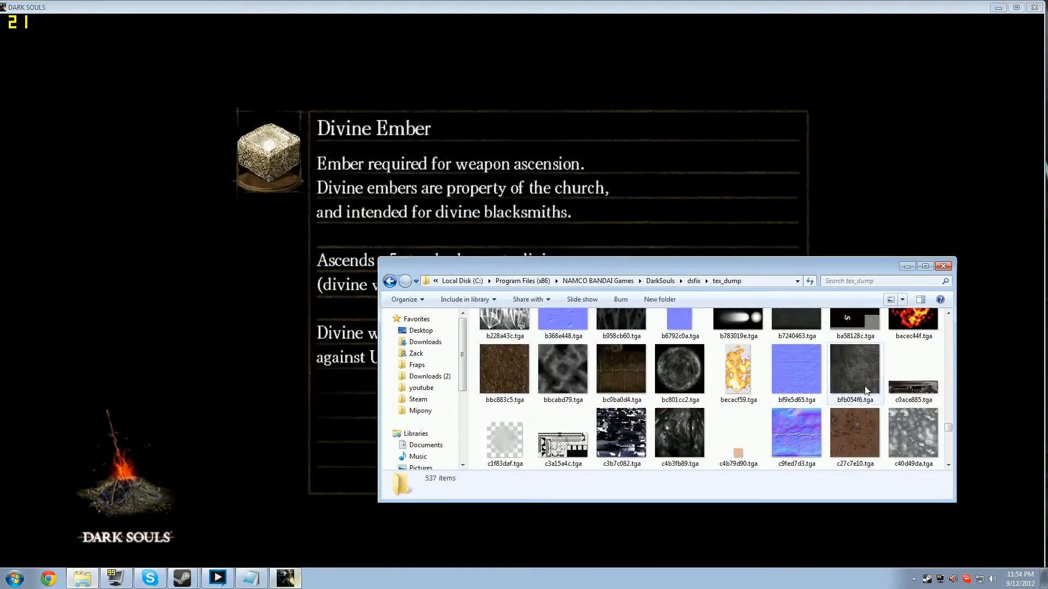
- Browse the growing thumbnails and open the grass texture 21d65424.tga in Photoshop
{"action": "scroll", "scroll_direction": "down", "scroll_amount": 3}
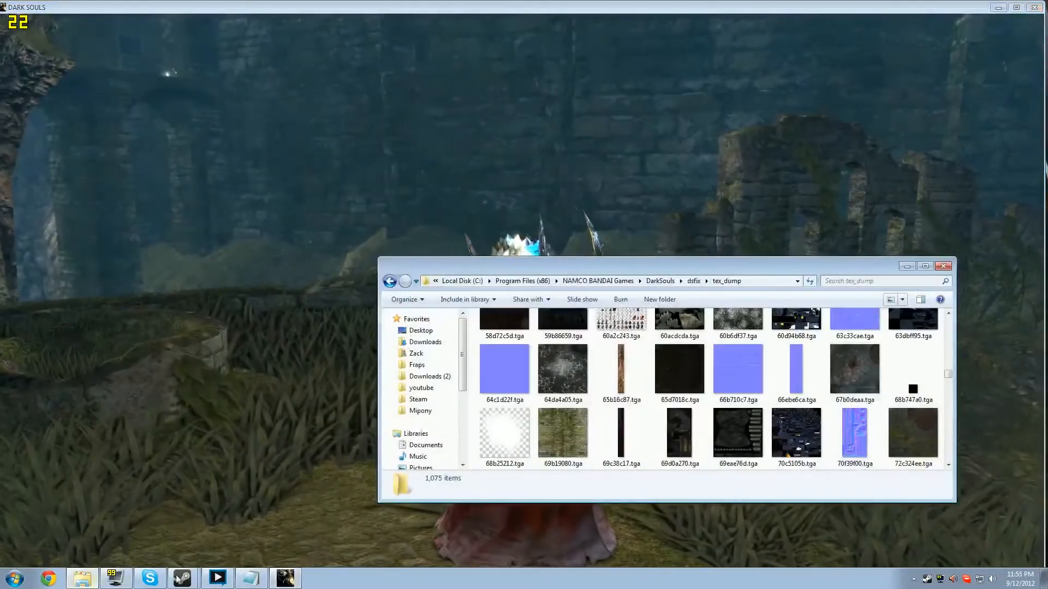
{"action": "scroll", "scroll_direction": "down", "scroll_amount": 3}
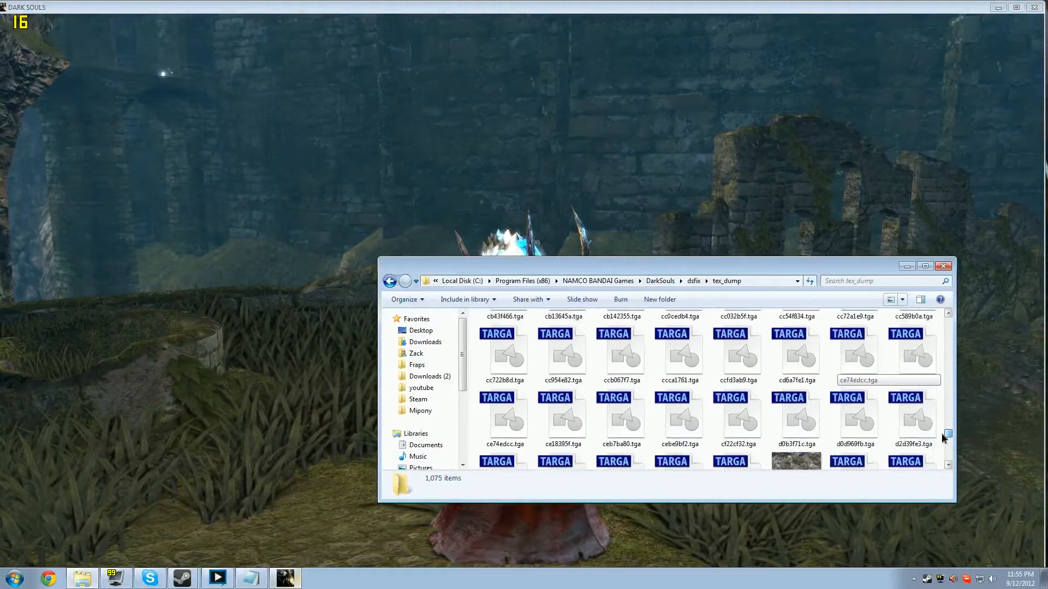
{"action": "scroll", "scroll_direction": "down", "scroll_amount": 3}
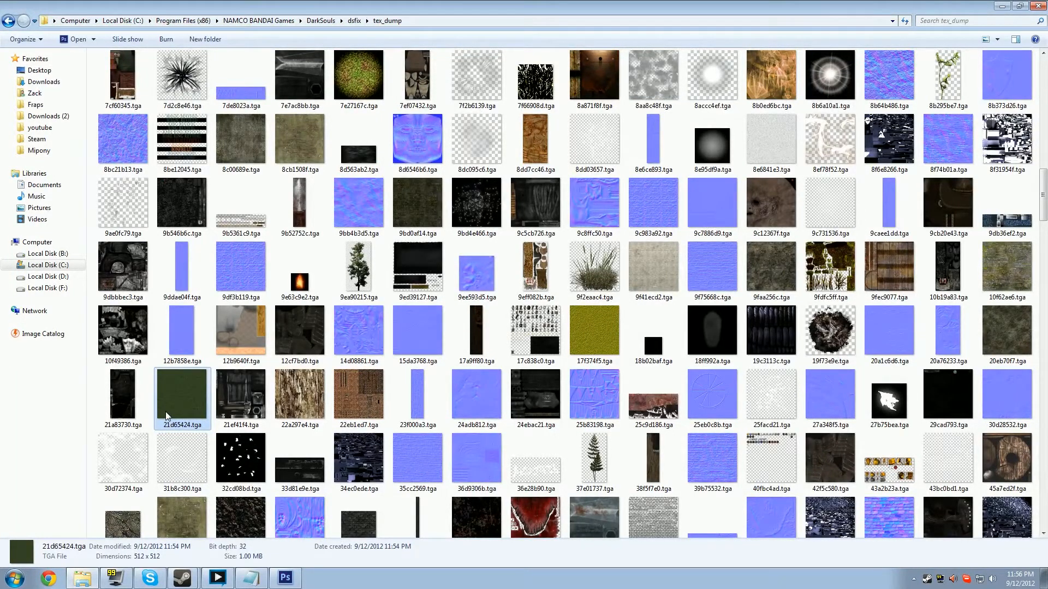
{"action": "double_click", "coordinate": [181, 394]}
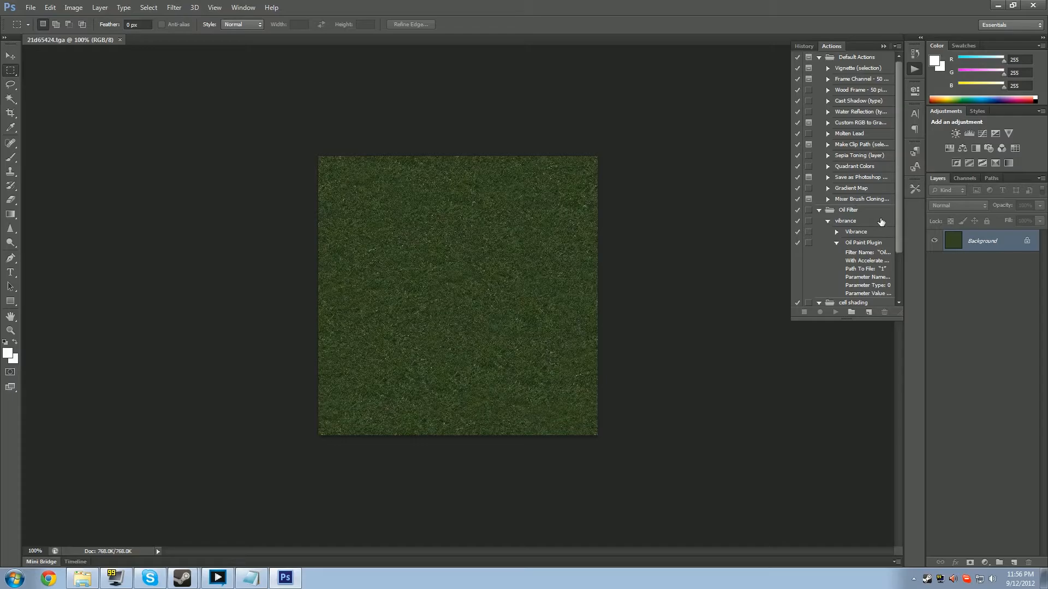
- Create a new Actions panel set named OilFilter TUT
{"action": "scroll", "scroll_direction": "down", "scroll_amount": 3}
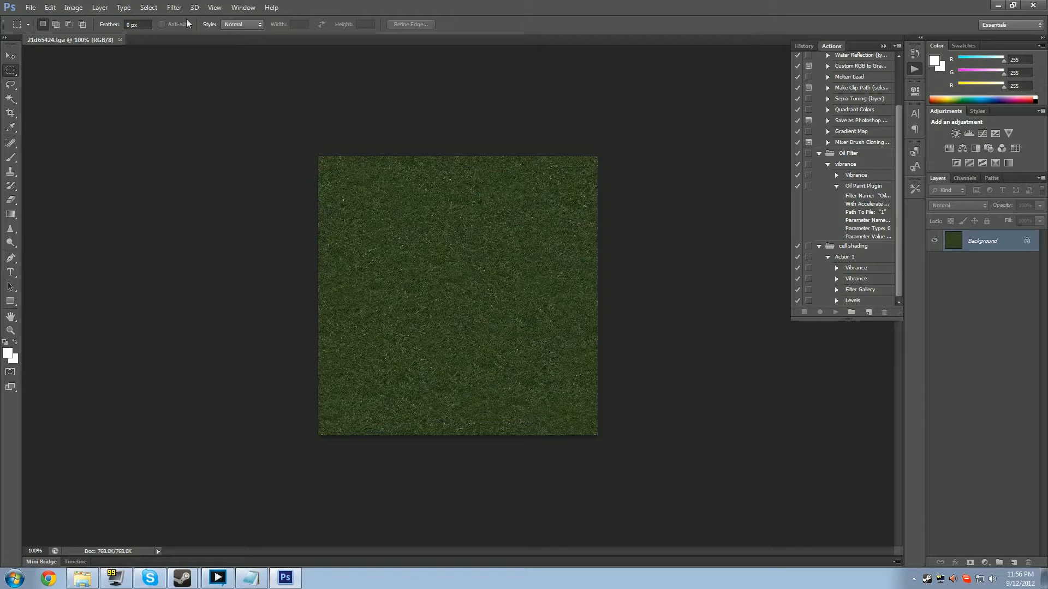
{"action": "left_click", "coordinate": [249, 6]}
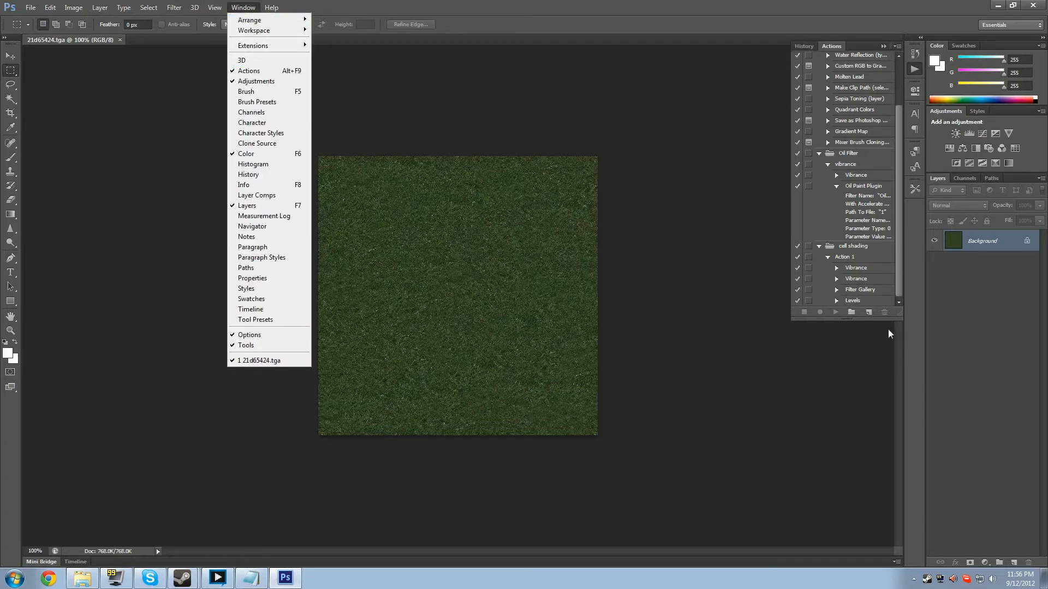
{"action": "left_click", "coordinate": [852, 312]}
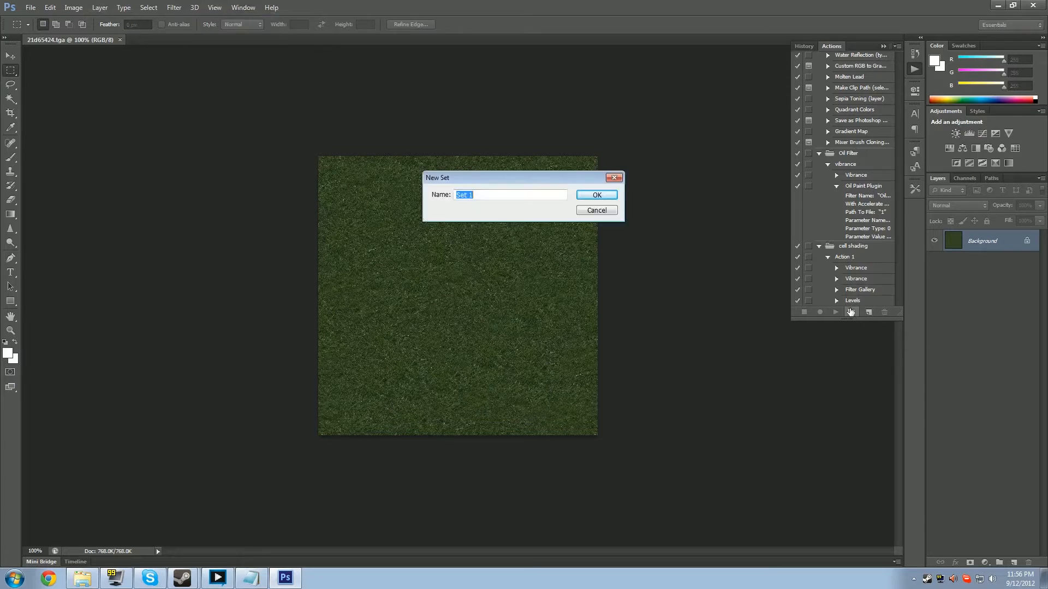
{"action": "mouse_move", "coordinate": [596, 250]}
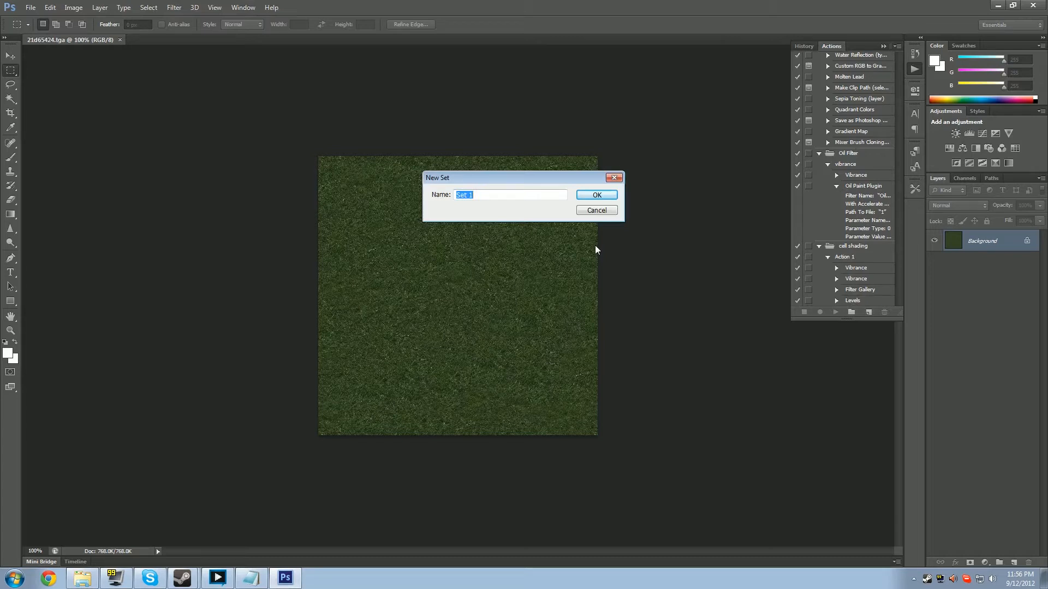
{"action": "type", "text": "Oilfilter TUT"}
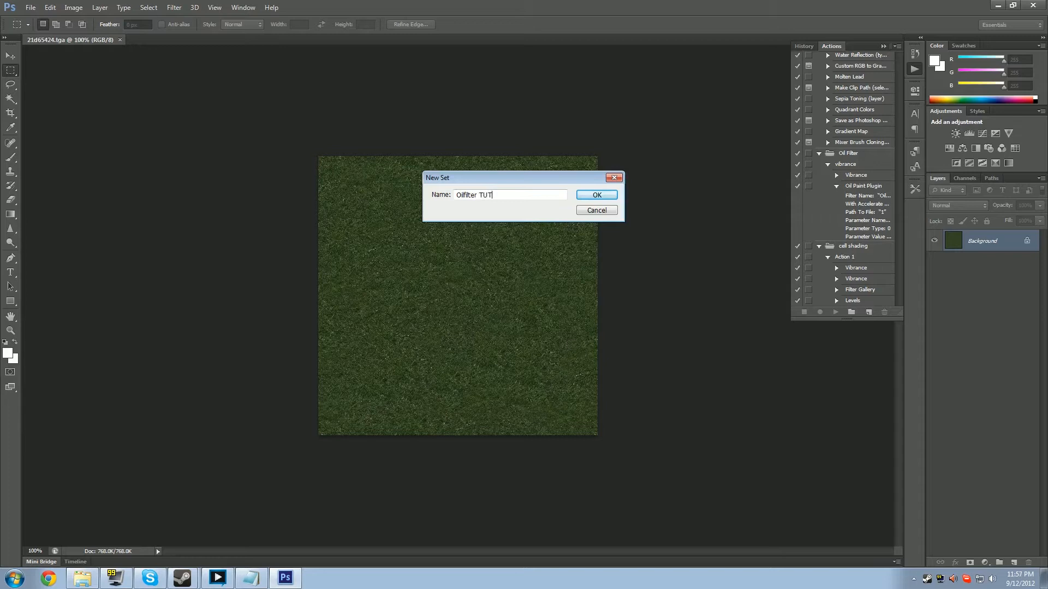
{"action": "left_click", "coordinate": [595, 195]}
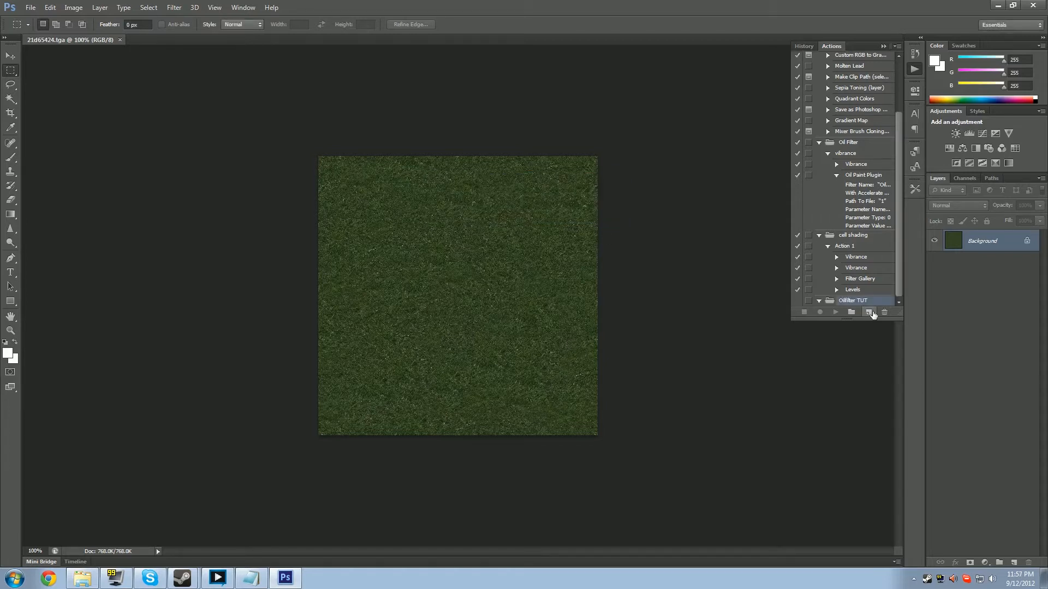
- Record Action 2 applying Oil Paint with Shine 0 to the grass texture, then stop recording
{"action": "left_click", "coordinate": [869, 312]}
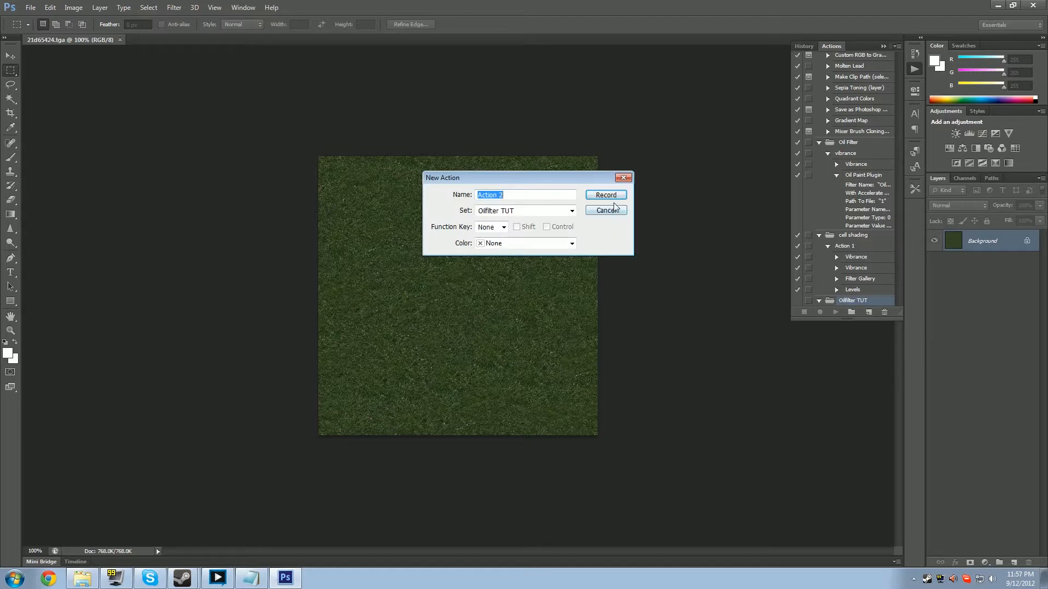
{"action": "left_click", "coordinate": [605, 195]}
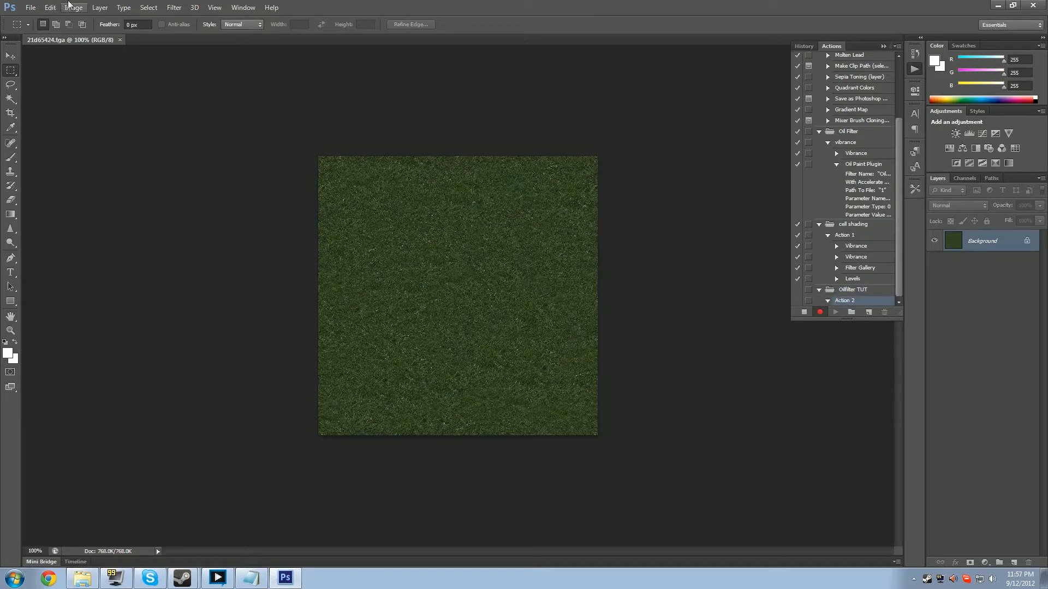
{"action": "left_click", "coordinate": [72, 8]}
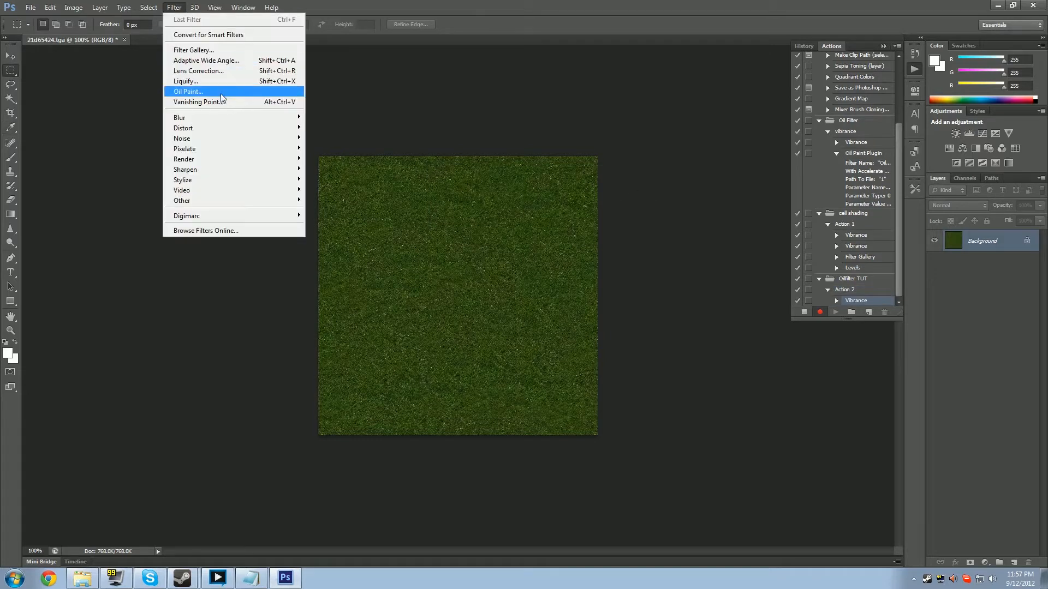
{"action": "left_click", "coordinate": [187, 91]}
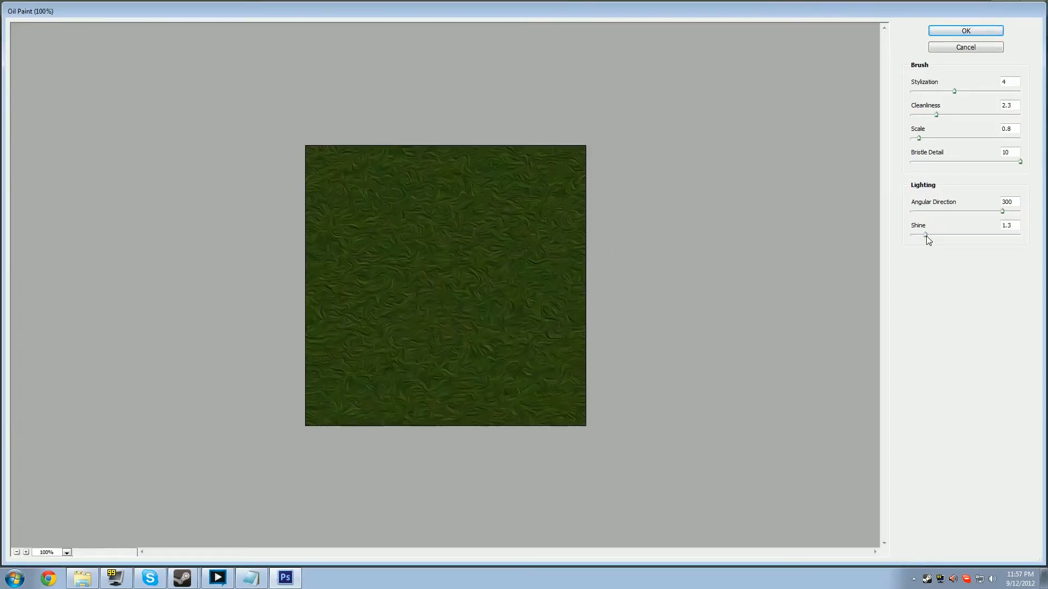
{"action": "left_click_drag", "start_coordinate": [927, 236], "coordinate": [910, 236]}
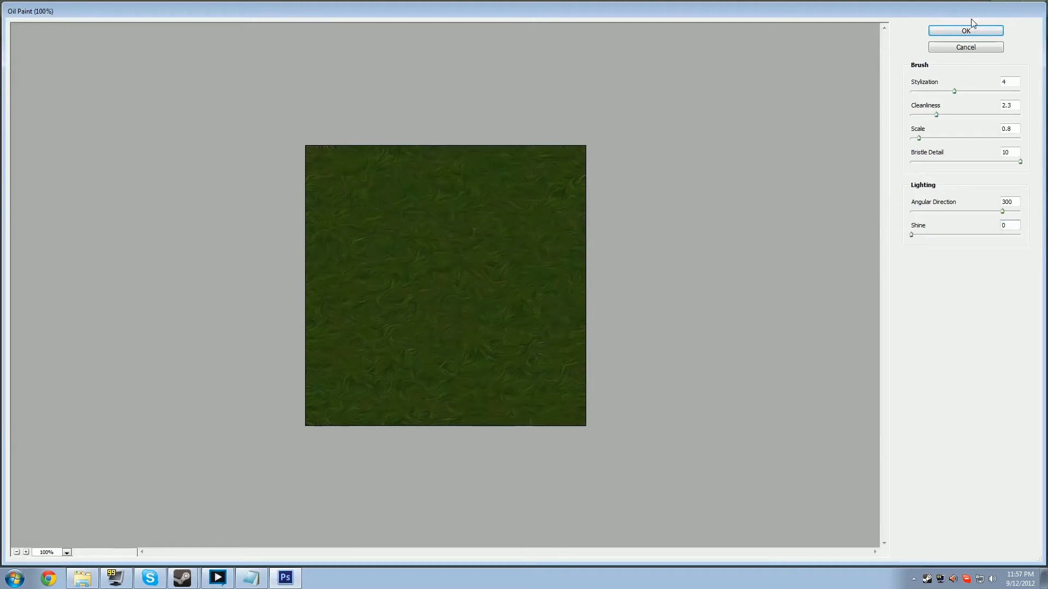
{"action": "left_click", "coordinate": [964, 31]}
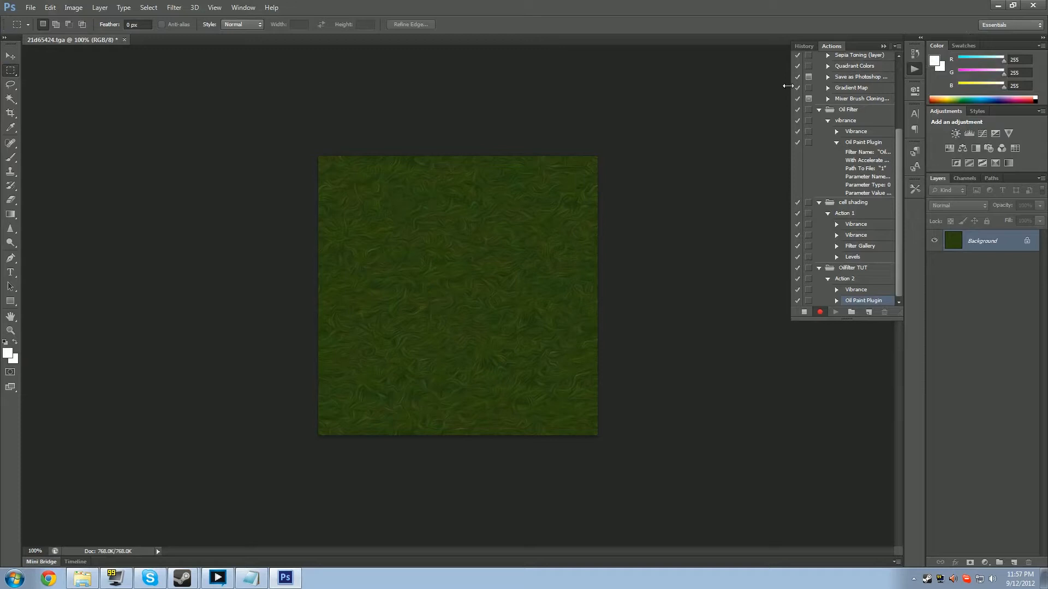
{"action": "mouse_move", "coordinate": [160, 70]}
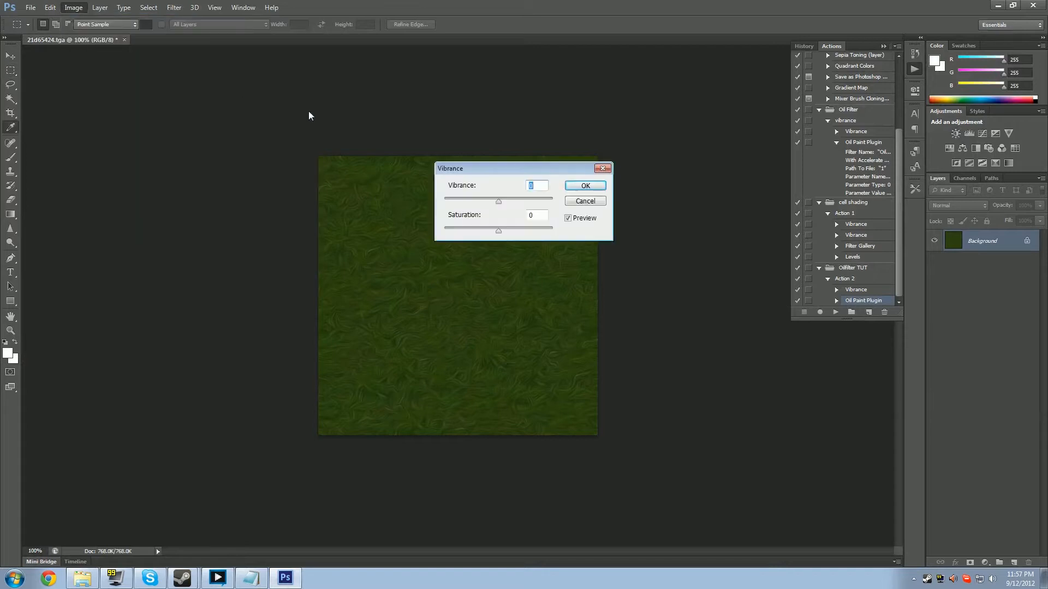
{"action": "left_click", "coordinate": [34, 8]}
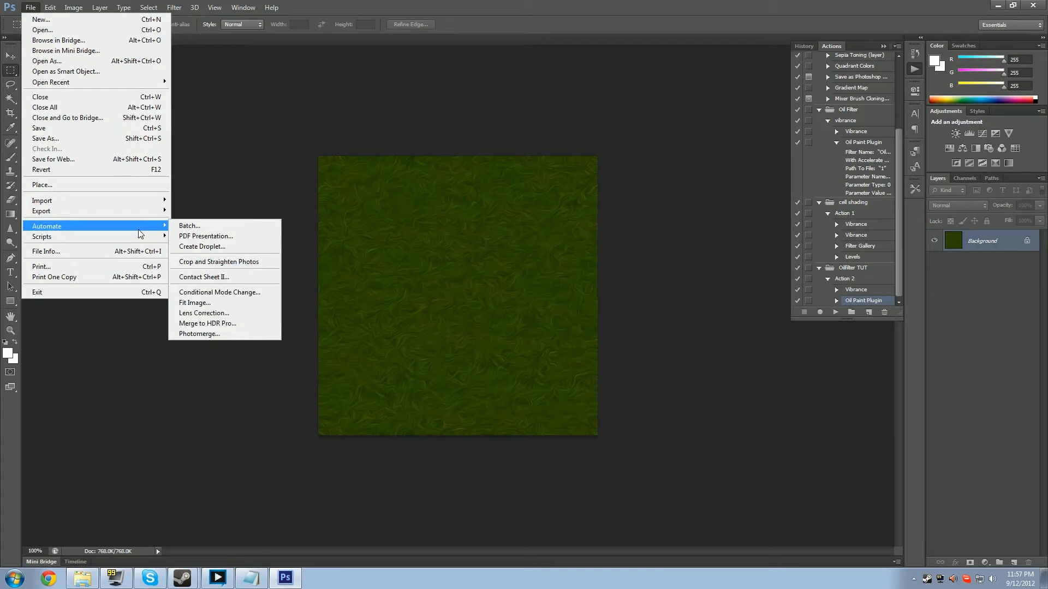
{"action": "mouse_move", "coordinate": [240, 247]}
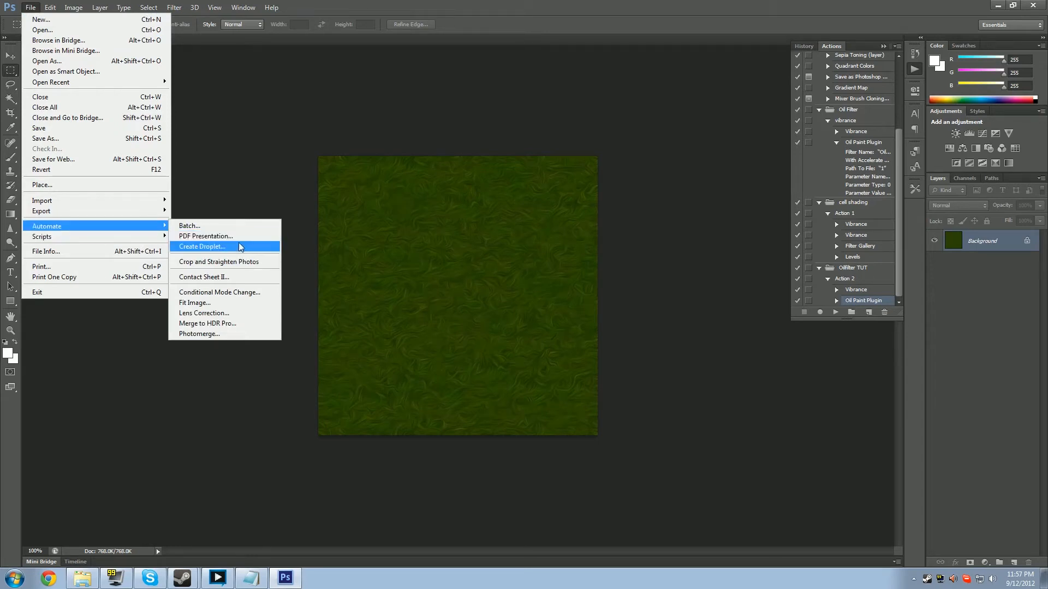
- Start Create Droplet and save it to the desktop as oilpainttut
{"action": "left_click", "coordinate": [201, 246]}
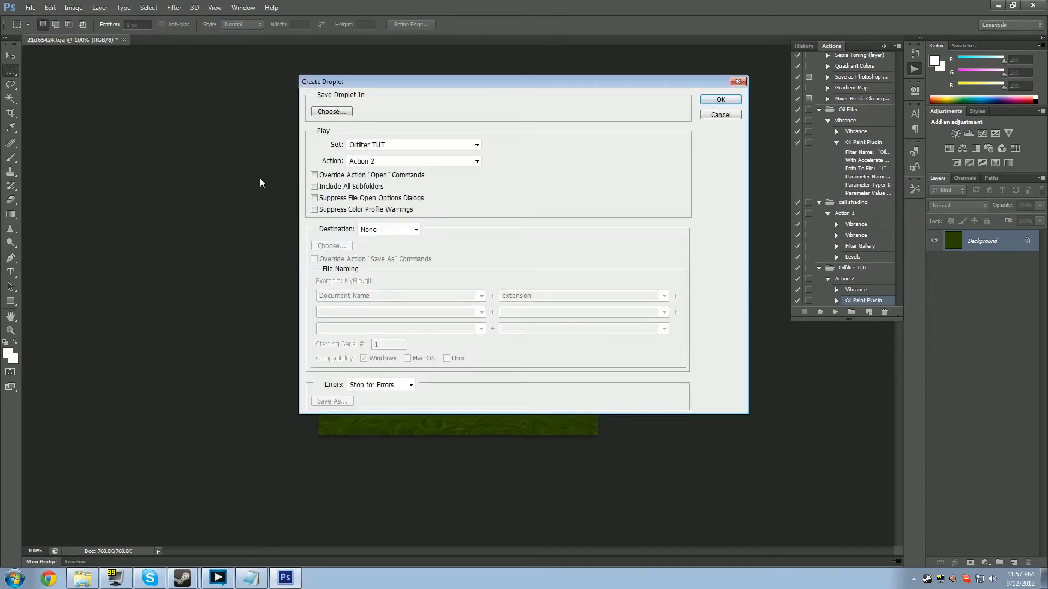
{"action": "left_click", "coordinate": [331, 112]}
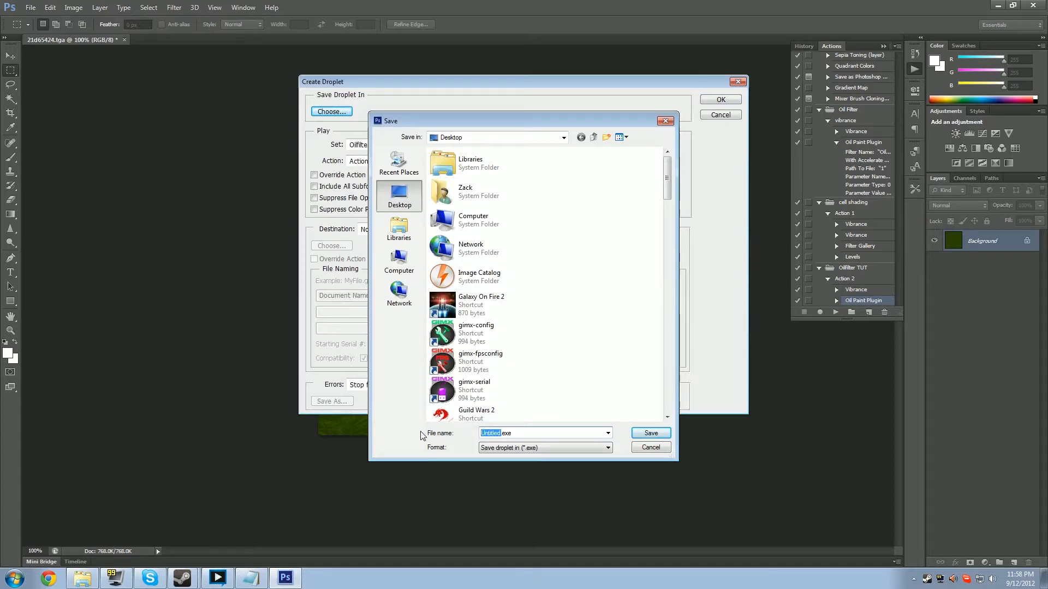
{"action": "type", "text": "oilpai"}
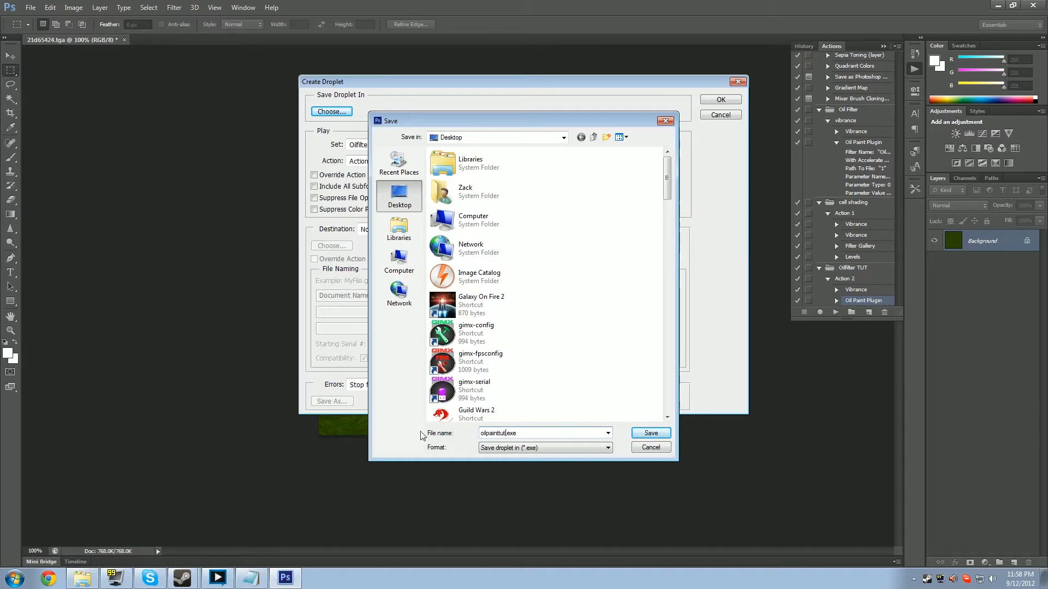
{"action": "left_click", "coordinate": [650, 432]}
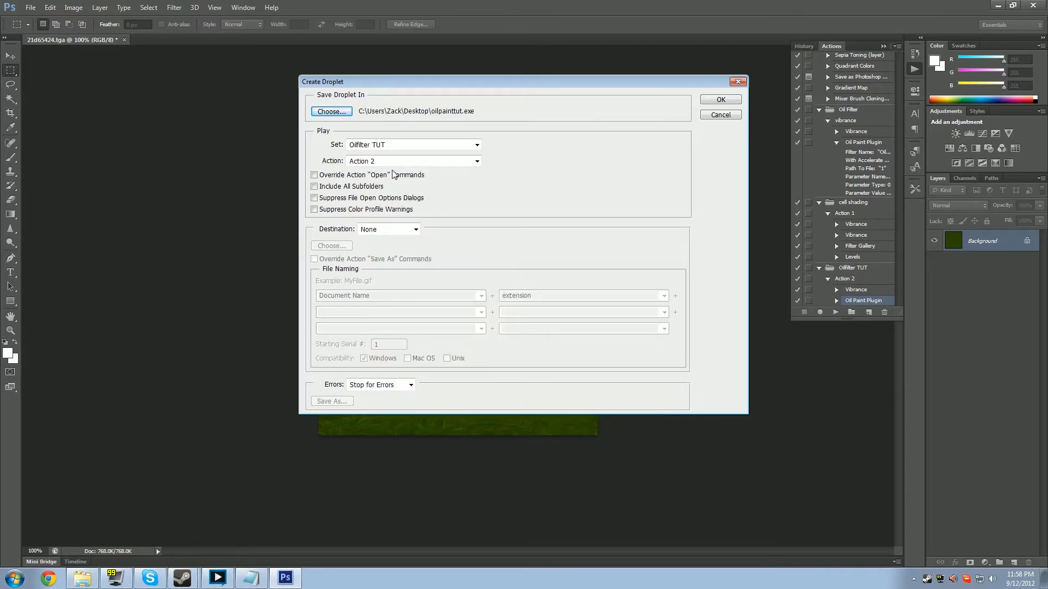
- Set the droplet destination to the darksoulstut folder, suppress warnings, and finish creating it
{"action": "left_click", "coordinate": [415, 230]}
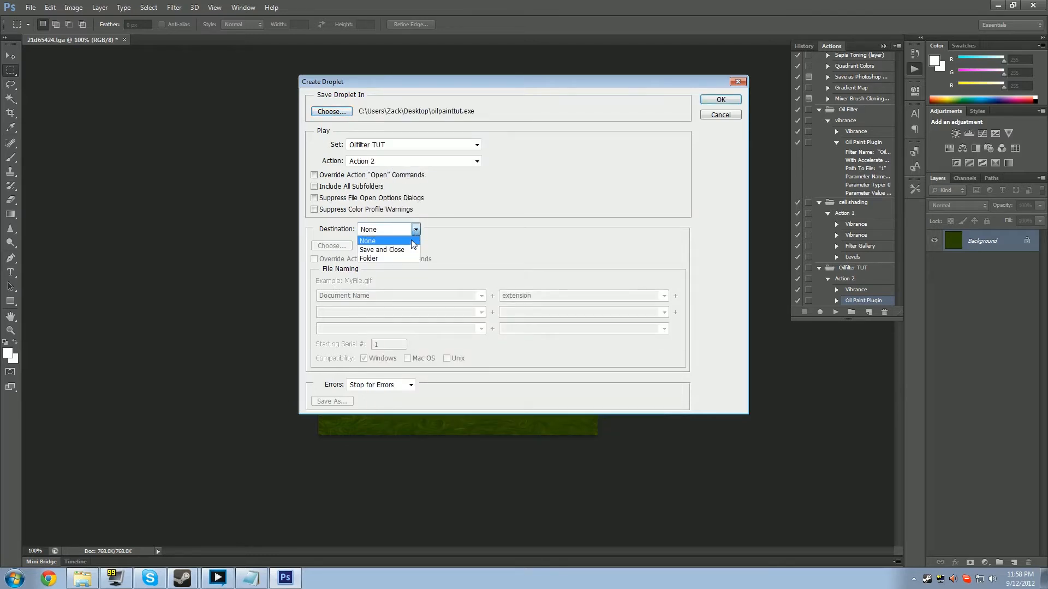
{"action": "mouse_move", "coordinate": [395, 260]}
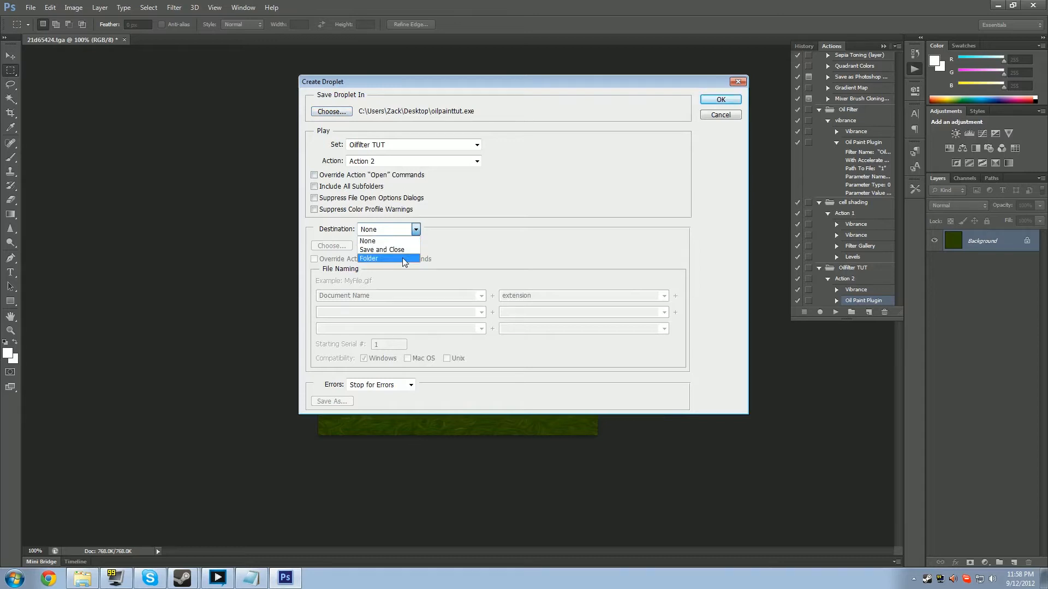
{"action": "left_click", "coordinate": [378, 258]}
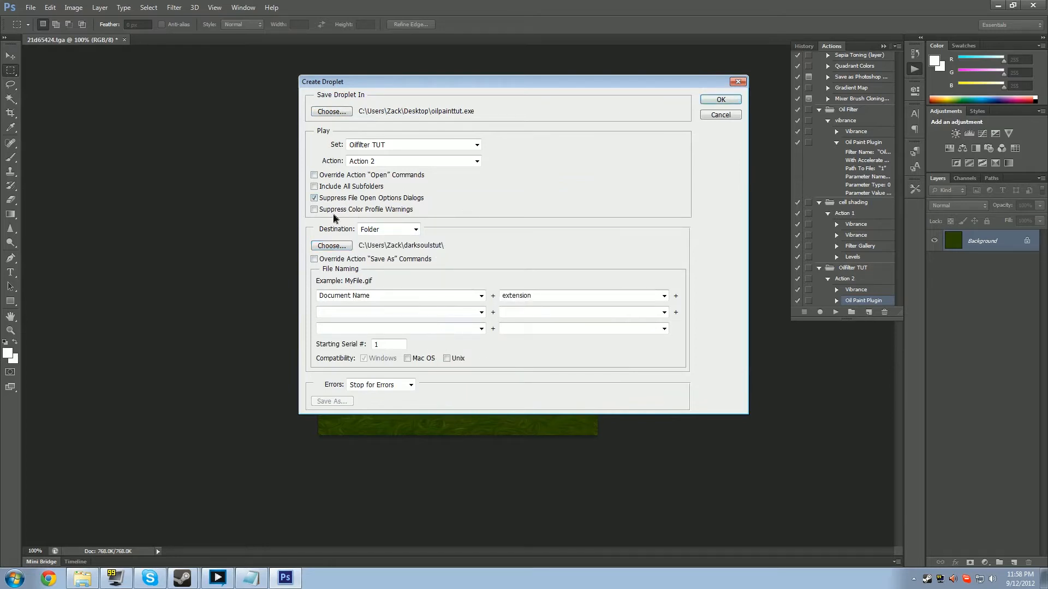
{"action": "left_click", "coordinate": [314, 208]}
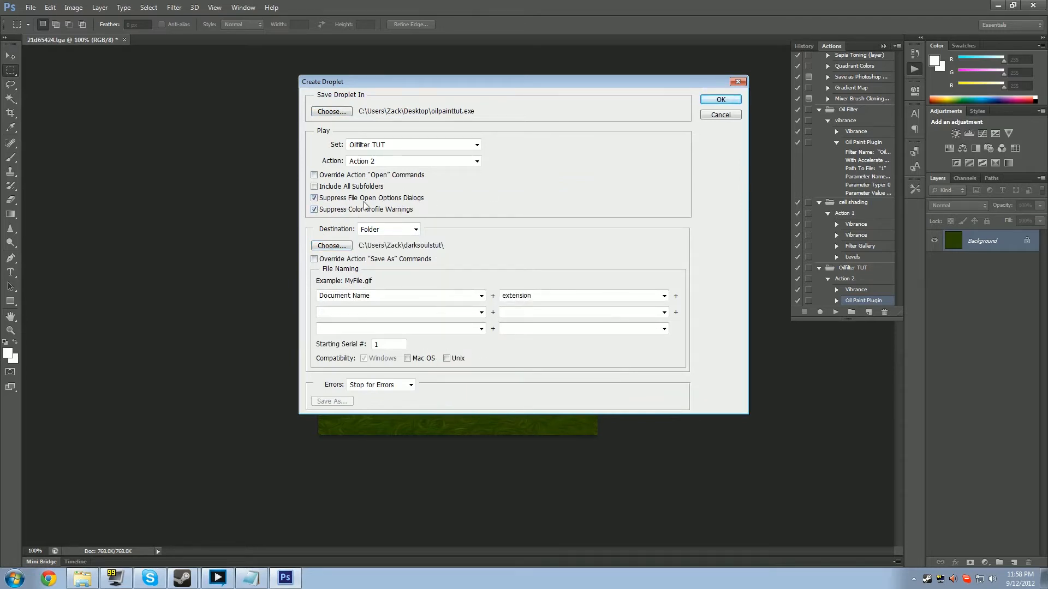
{"action": "mouse_move", "coordinate": [831, 371]}
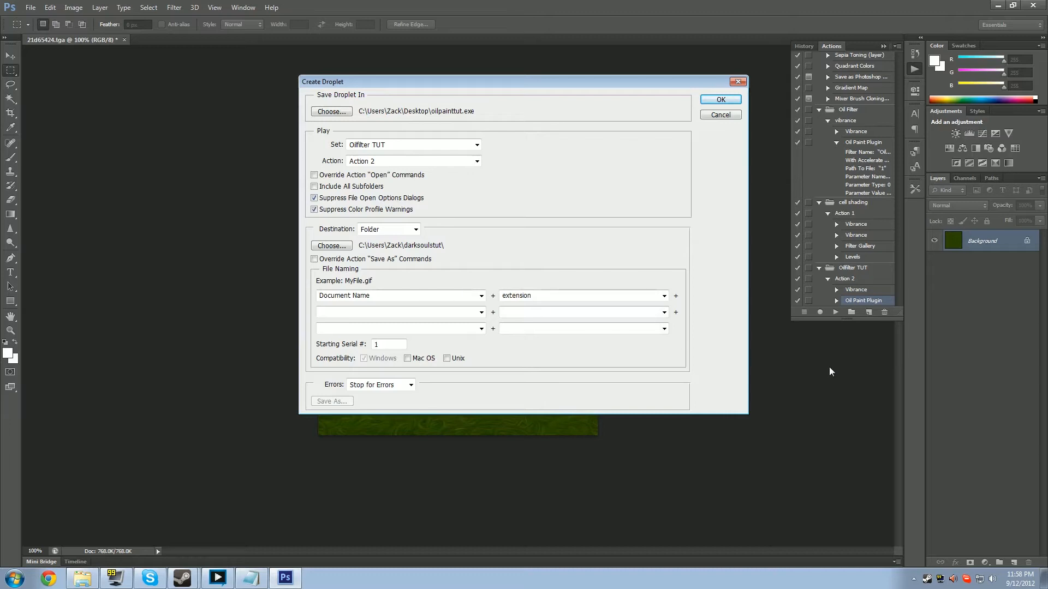
{"action": "mouse_move", "coordinate": [631, 190]}
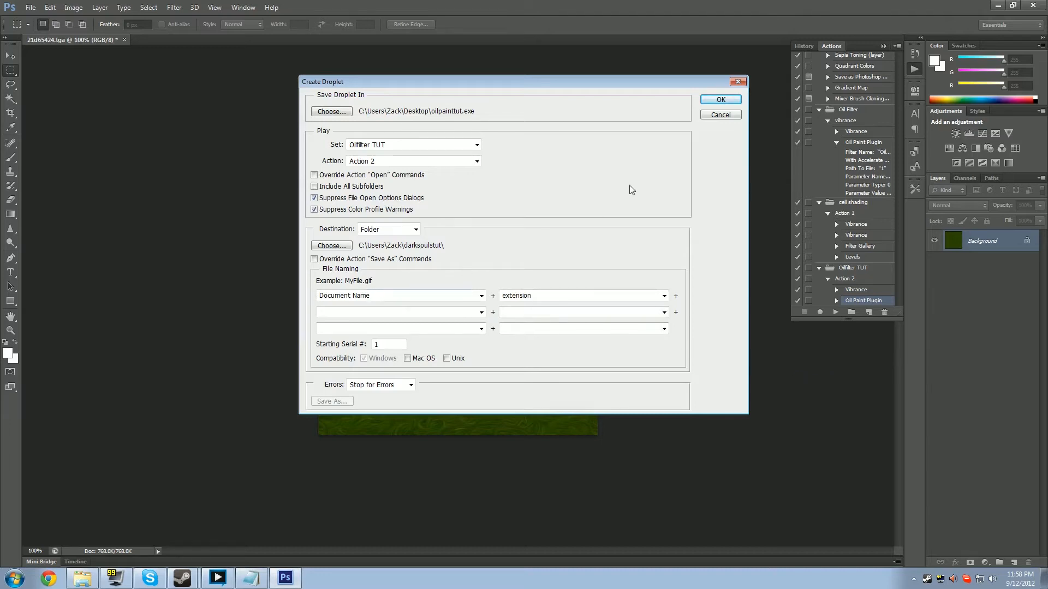
{"action": "left_click", "coordinate": [721, 115]}
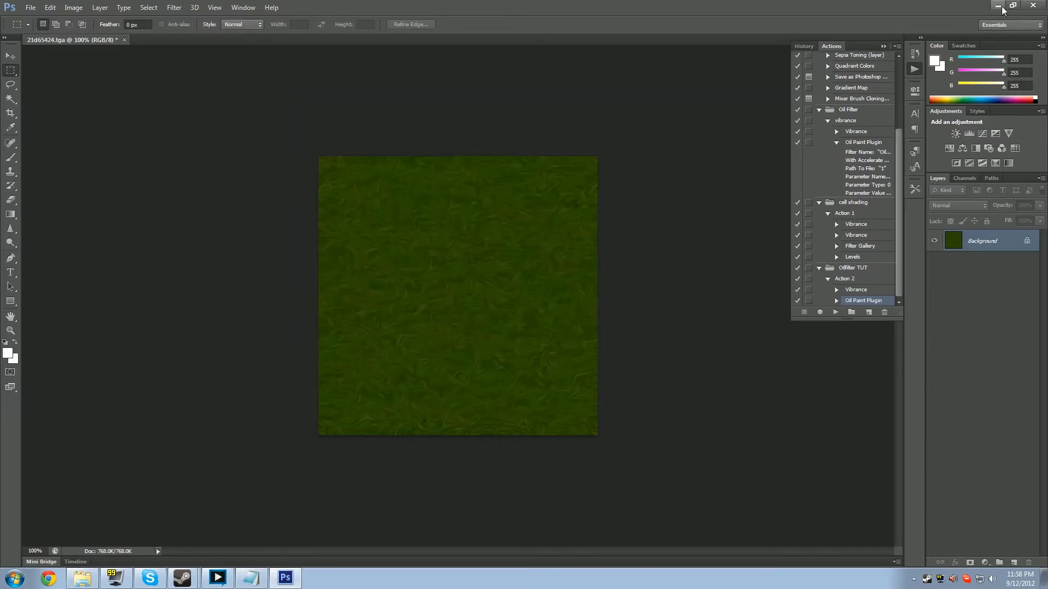
- Drop the tex_dump TGA files onto the oilpainttut droplet so processed copies fill darksoulstut
{"action": "left_click", "coordinate": [991, 5]}
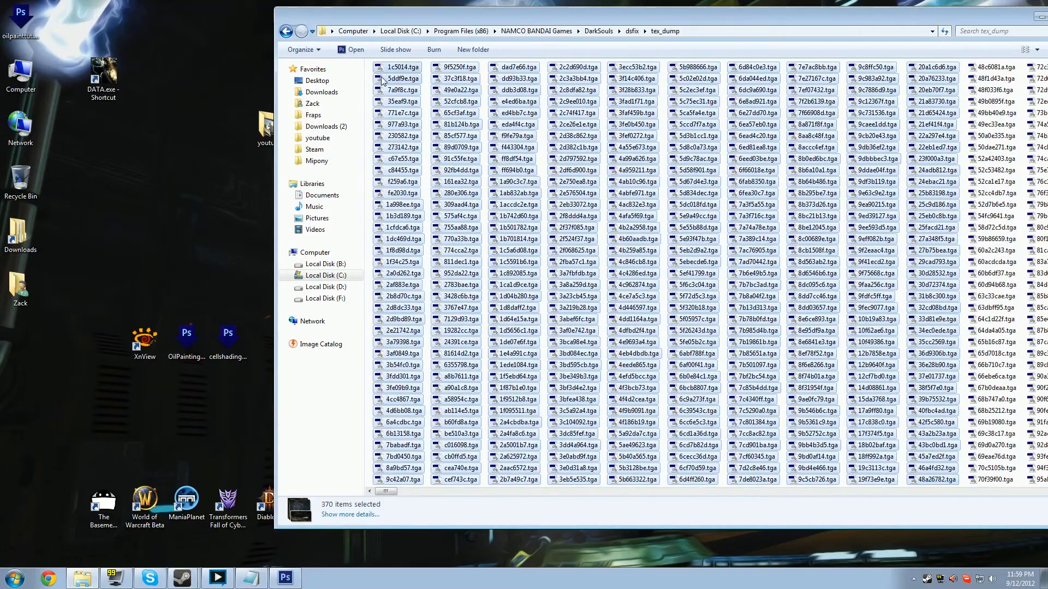
{"action": "left_click", "coordinate": [286, 579]}
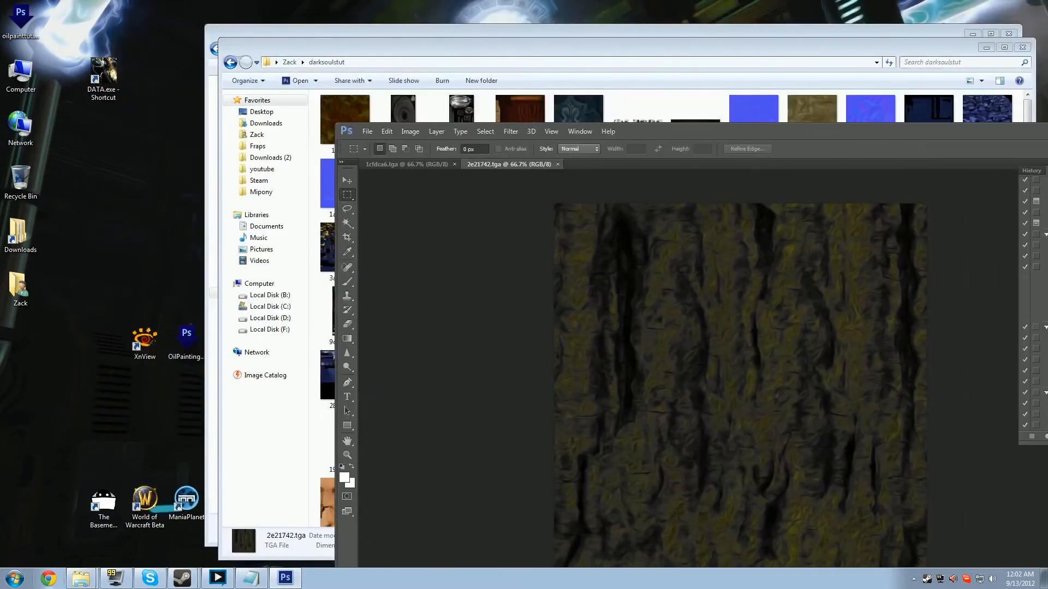
{"action": "left_click", "coordinate": [144, 341]}
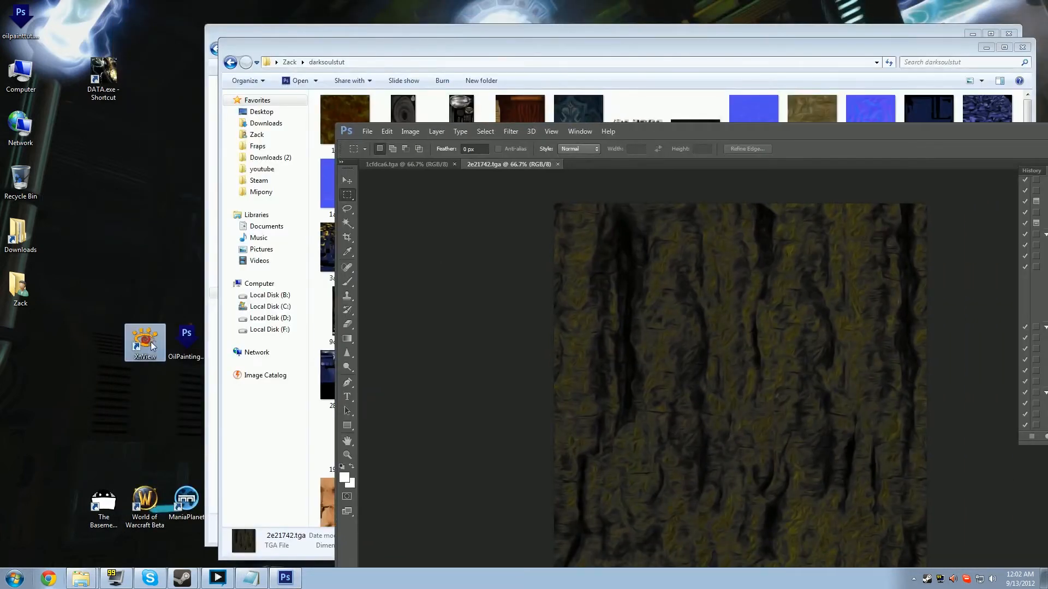
- Launch XnView, select all 370 darksoulstut textures, and start Batch Processing on them
{"action": "double_click", "coordinate": [144, 341]}
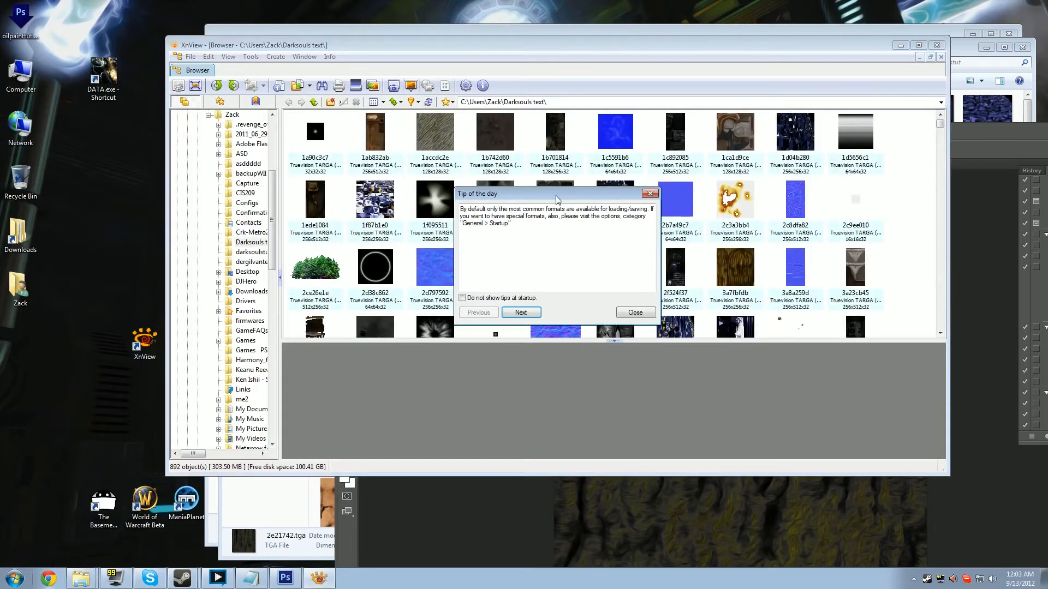
{"action": "left_click", "coordinate": [635, 312]}
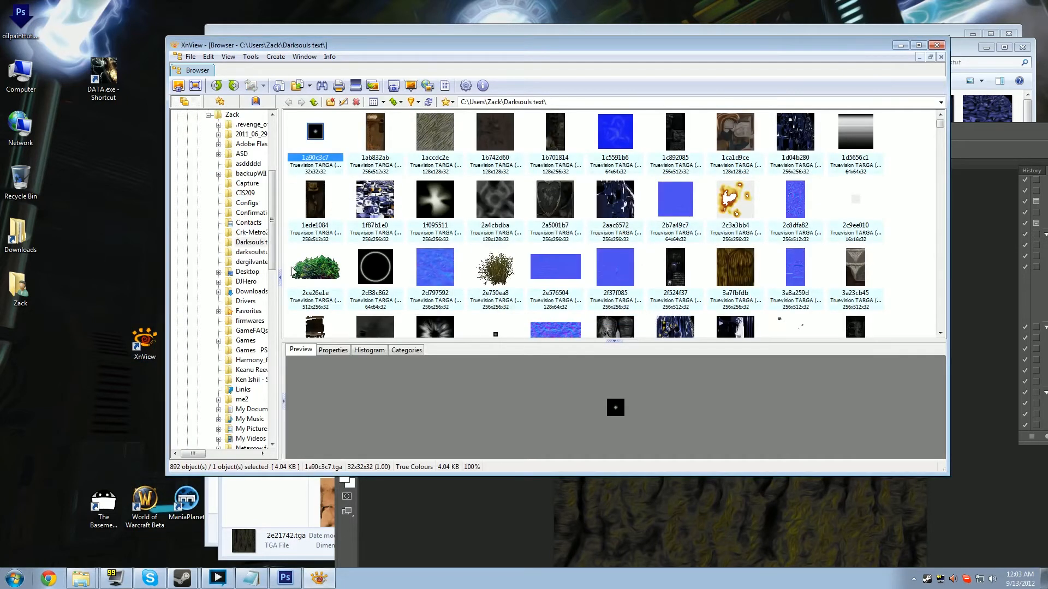
{"action": "left_click", "coordinate": [250, 251]}
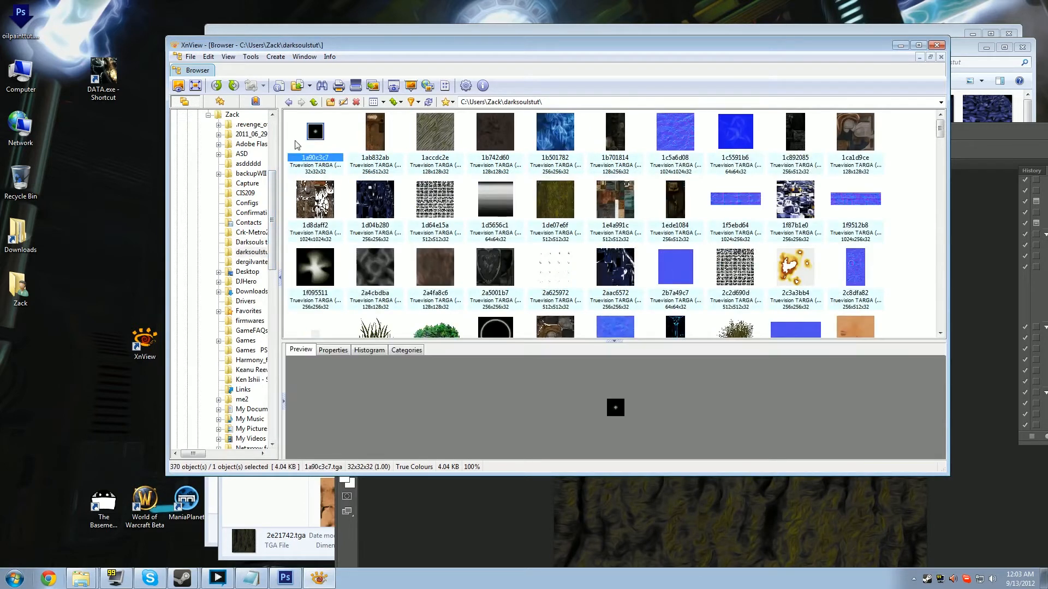
{"action": "right_click", "coordinate": [314, 130]}
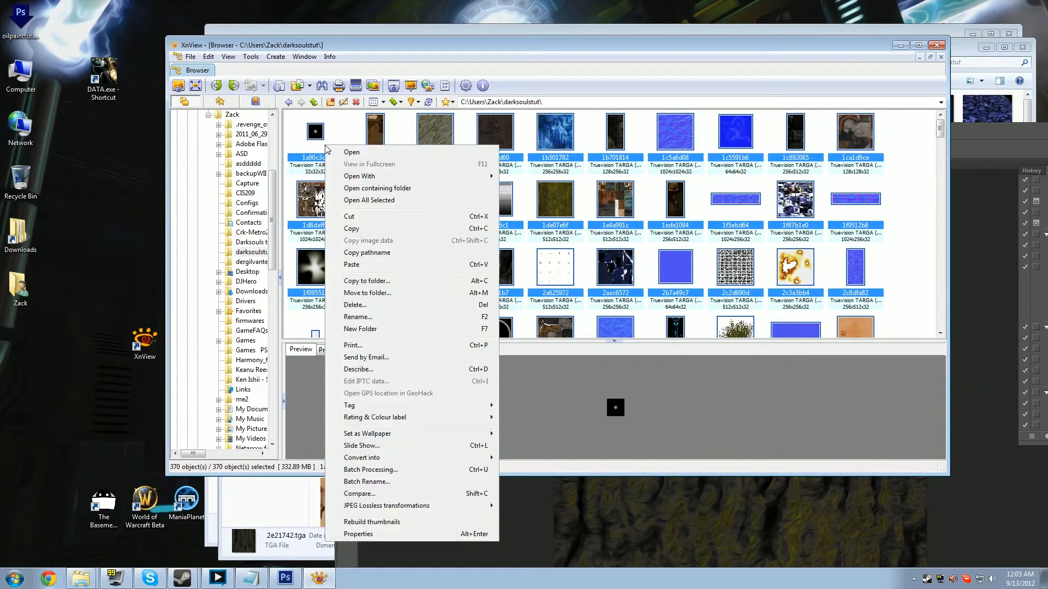
{"action": "mouse_move", "coordinate": [393, 469]}
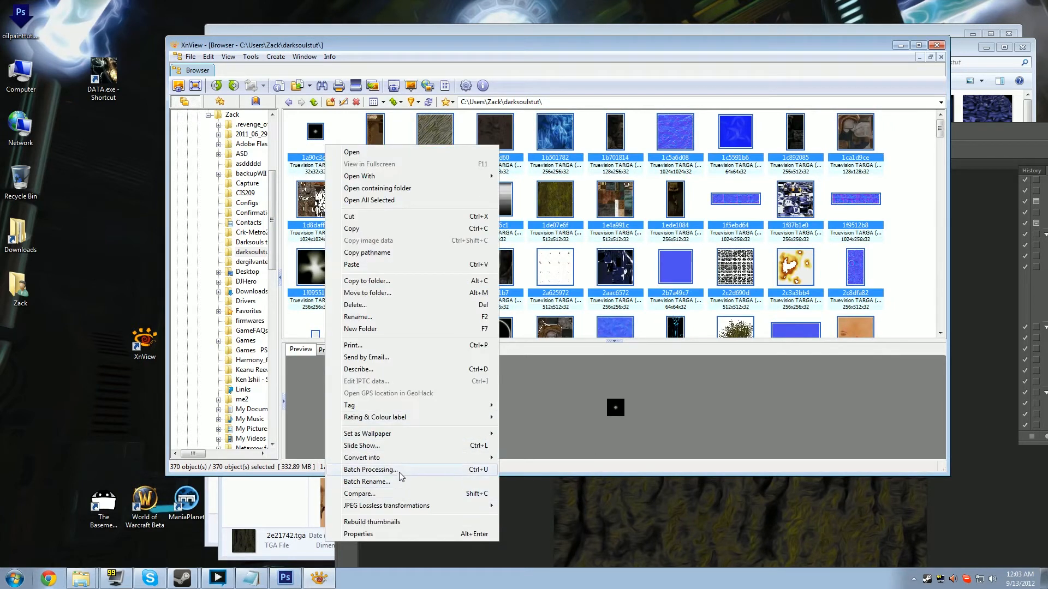
{"action": "left_click", "coordinate": [371, 469]}
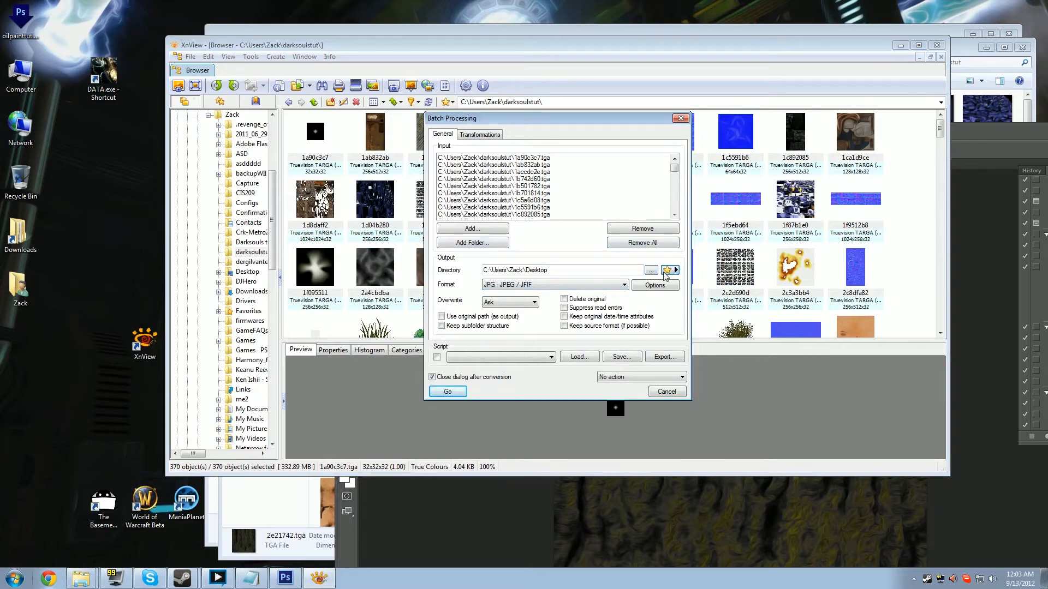
- Convert the textures to PNG into New folder (2) on the Desktop and run the batch
{"action": "left_click", "coordinate": [650, 271]}
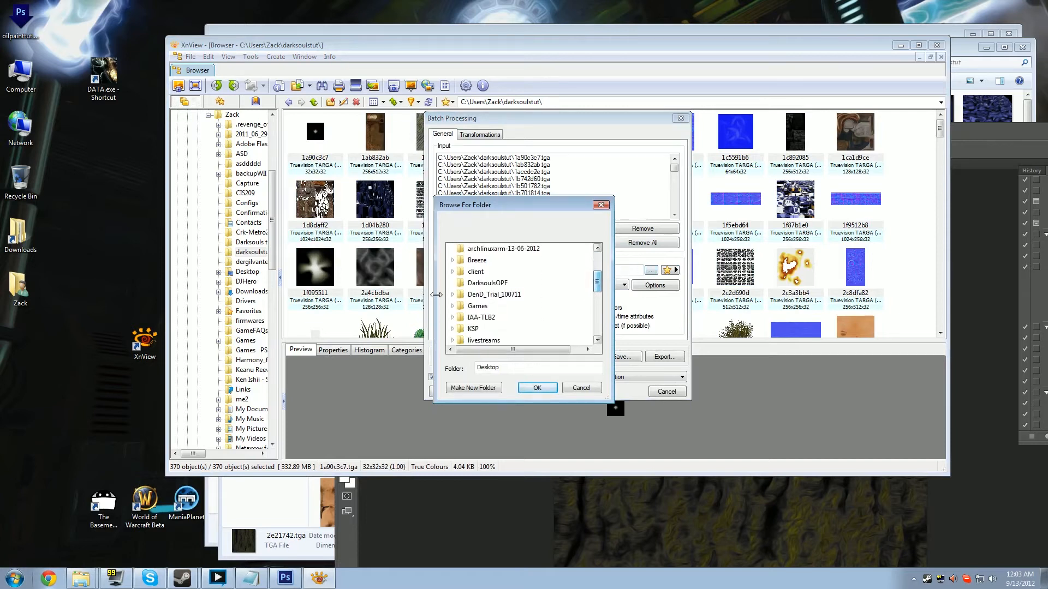
{"action": "scroll", "scroll_direction": "down", "scroll_amount": 3}
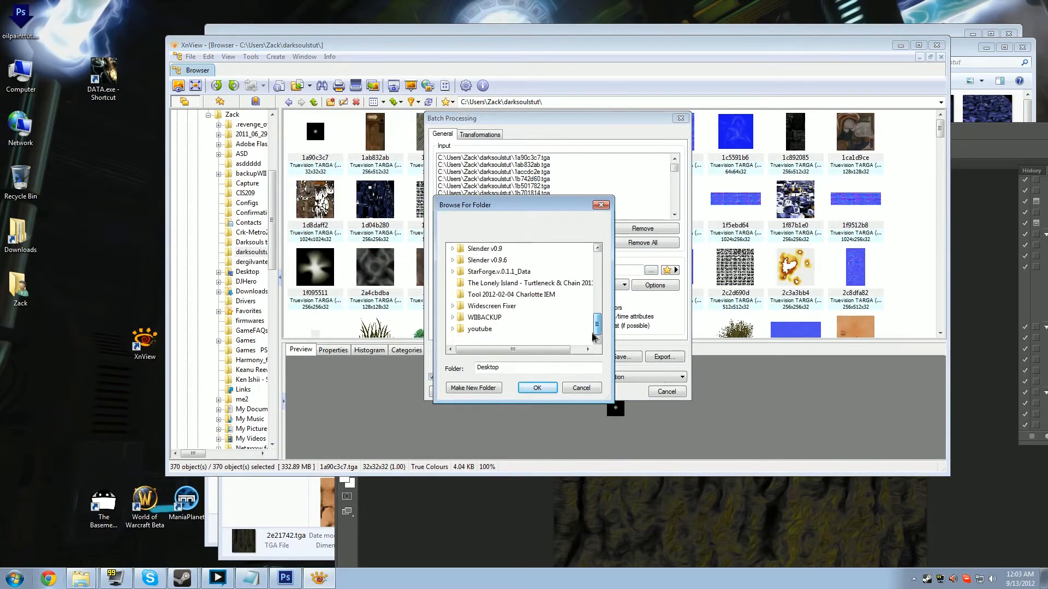
{"action": "left_click", "coordinate": [536, 387]}
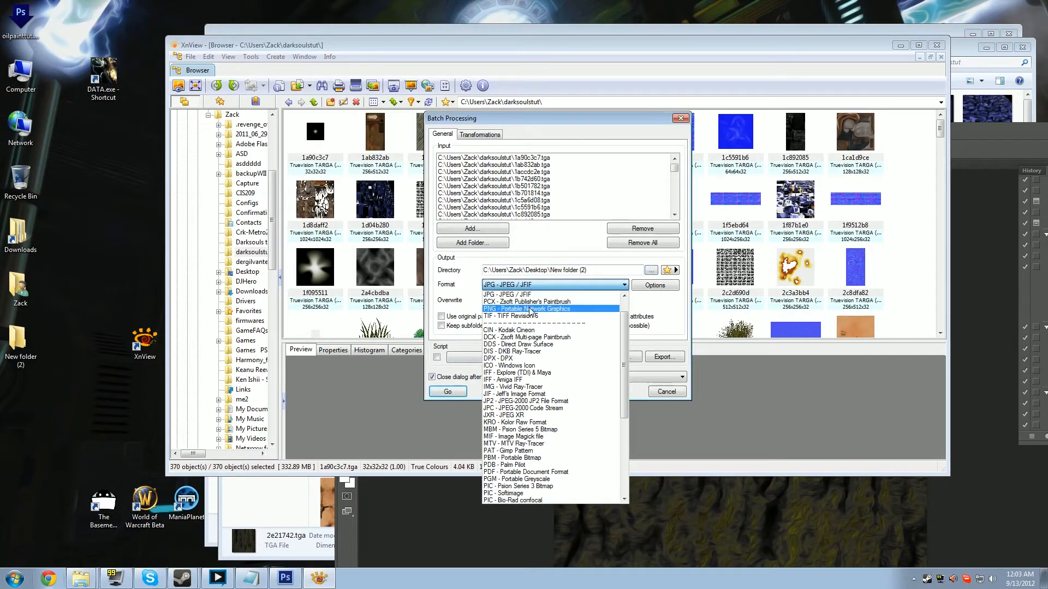
{"action": "left_click", "coordinate": [527, 309]}
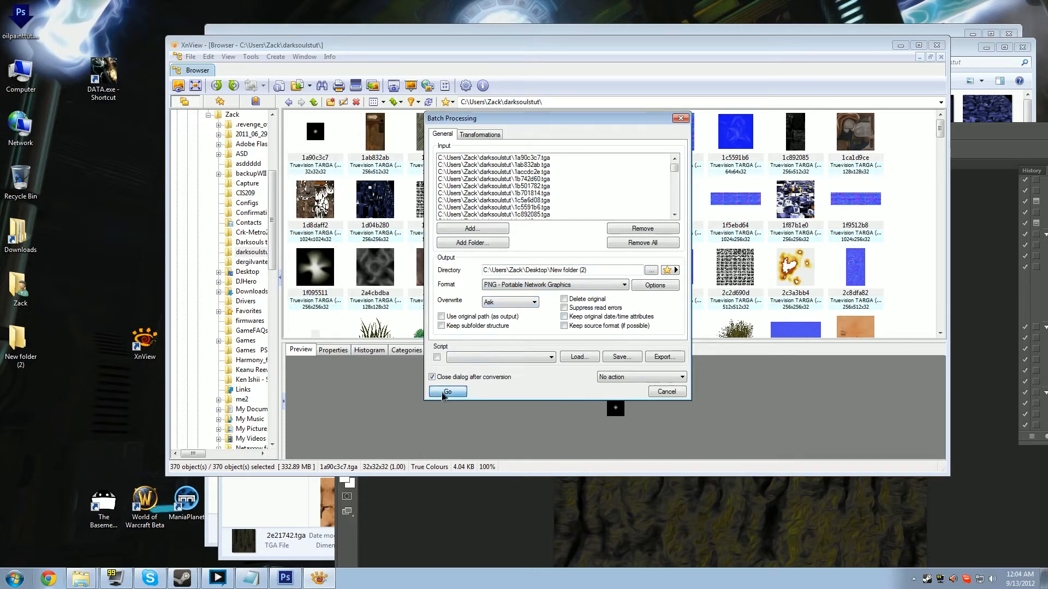
{"action": "left_click", "coordinate": [447, 391]}
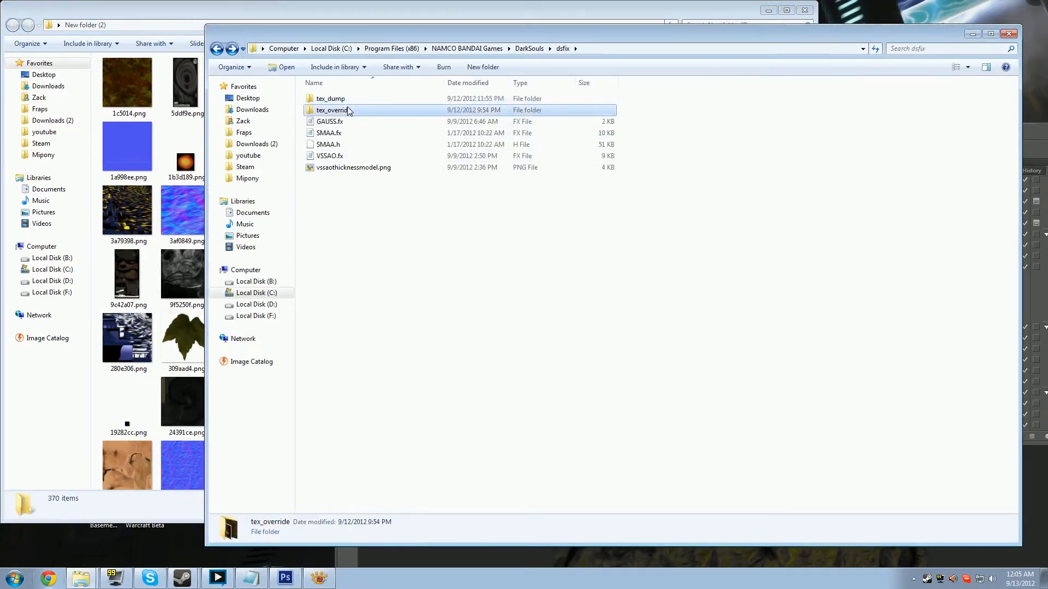
- Fill DSfix's tex_override folder with the converted PNG textures and minimize the window
{"action": "double_click", "coordinate": [332, 110]}
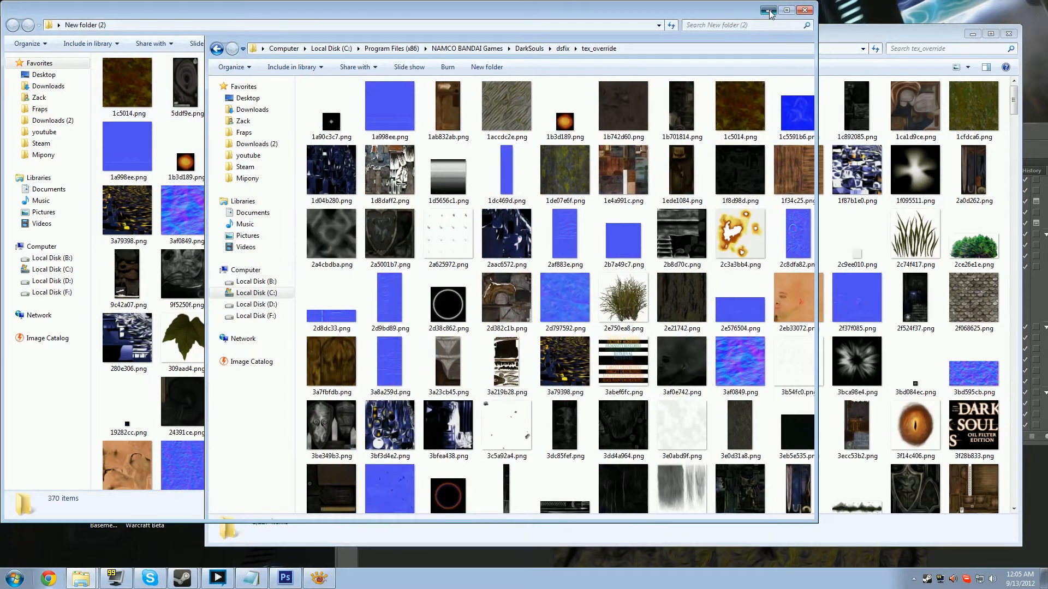
{"action": "left_click", "coordinate": [767, 10]}
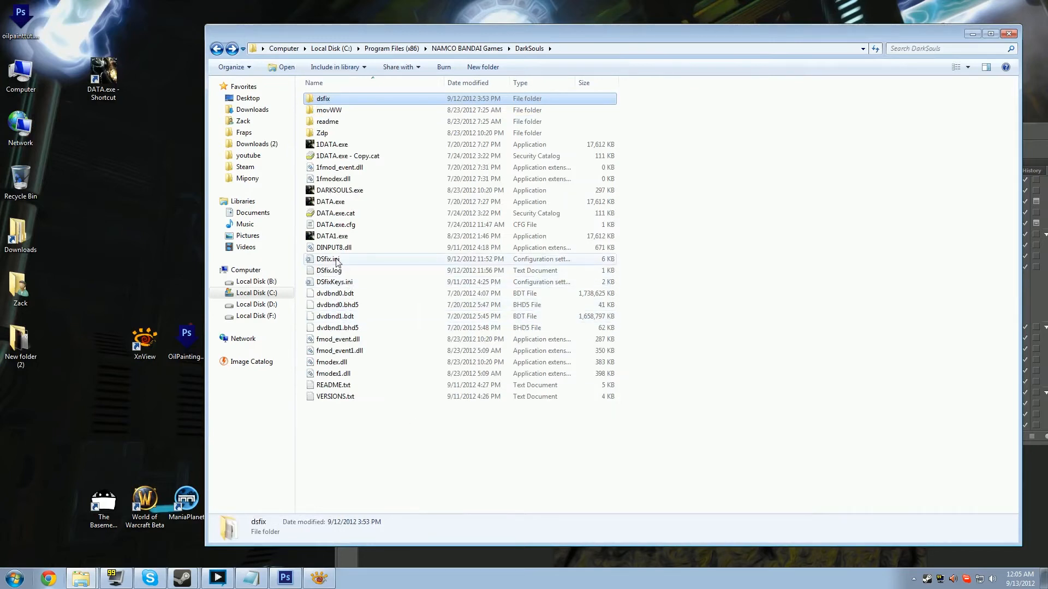
- Set enableTextureOverride to 1 under Texture Override Options in DSfix.ini, save and close it
{"action": "double_click", "coordinate": [327, 260]}
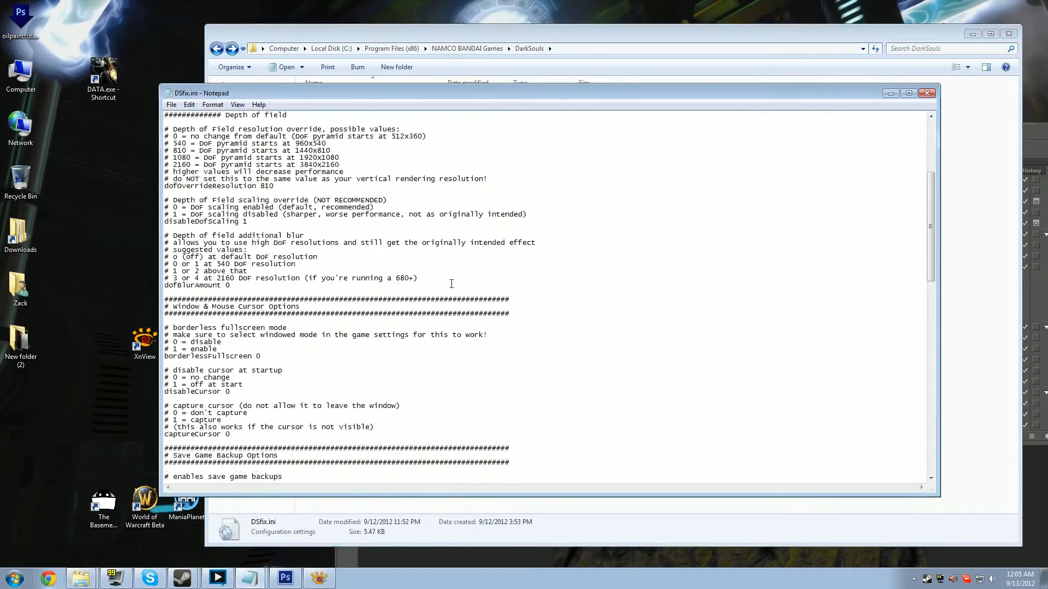
{"action": "scroll", "scroll_direction": "down", "scroll_amount": 3}
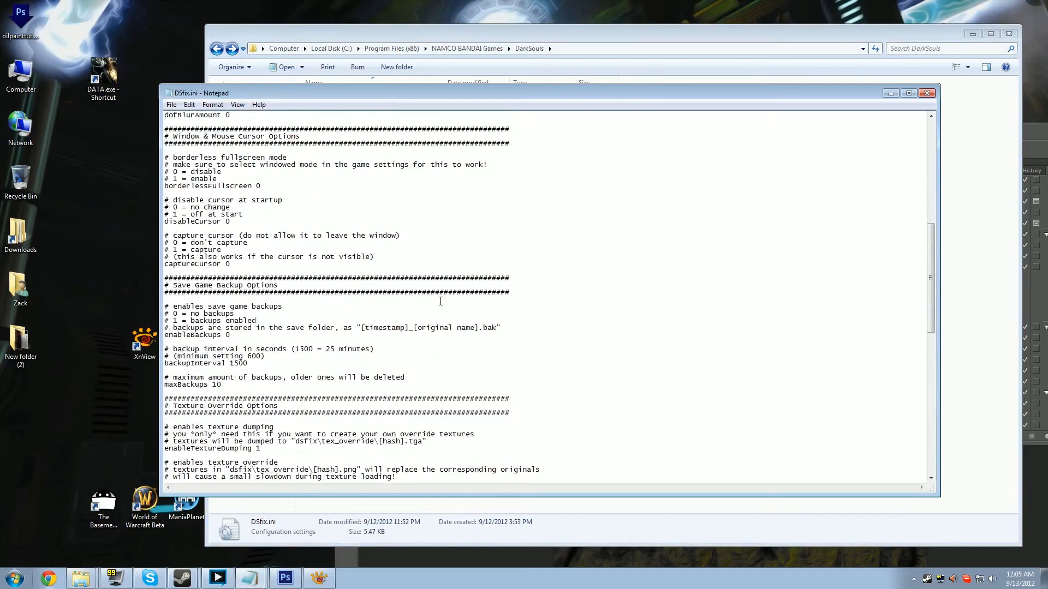
{"action": "scroll", "scroll_direction": "down", "scroll_amount": 3}
{"action": "type", "text": "0"}
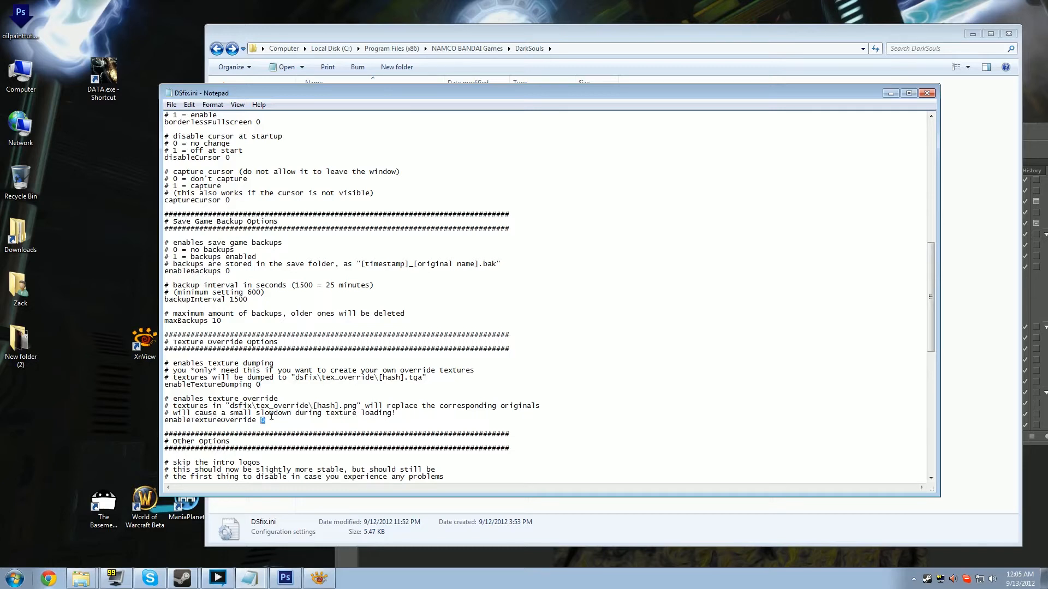
{"action": "type", "text": "1"}
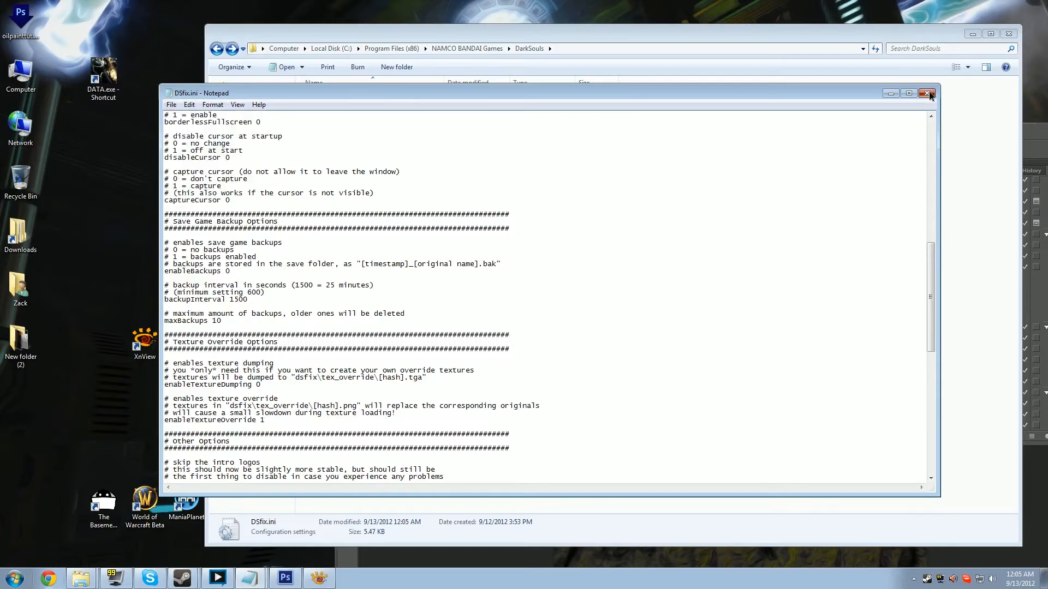
{"action": "left_click", "coordinate": [928, 93]}
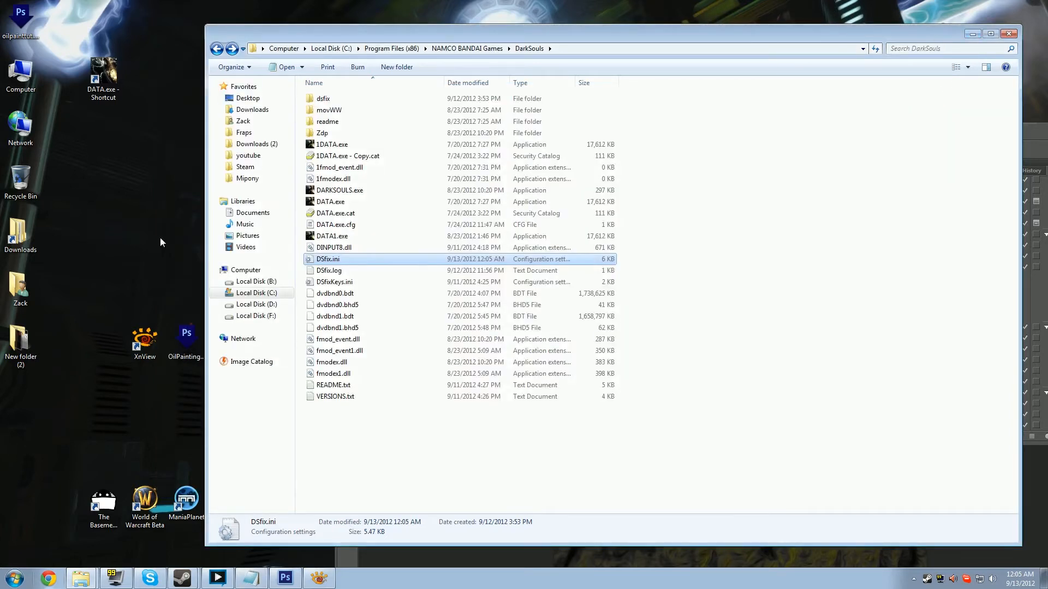
- Launch DARKSOULS.exe from the DarkSouls install folder
{"action": "left_click", "coordinate": [341, 190]}
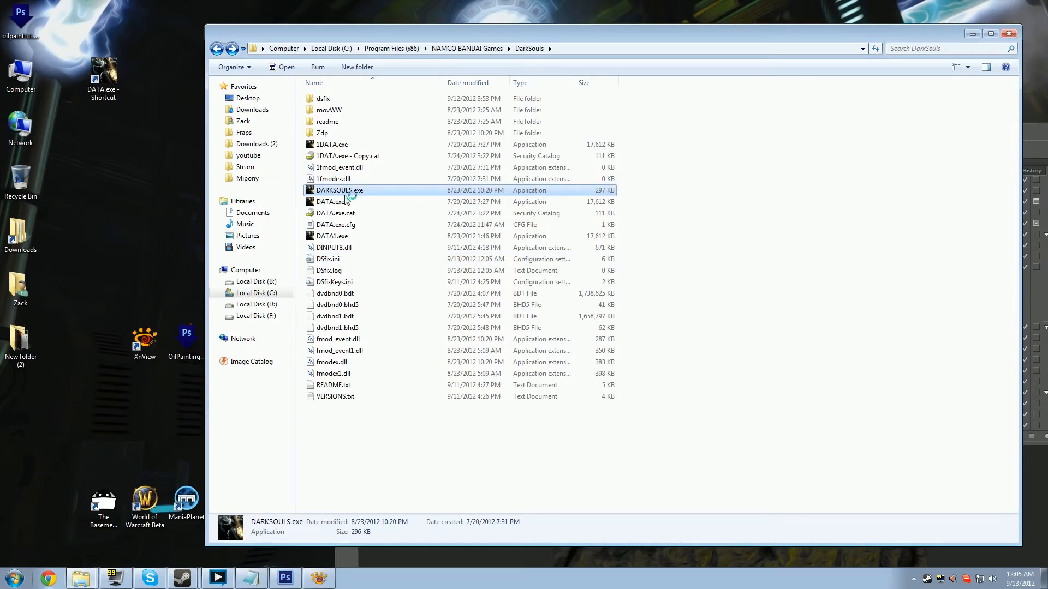
{"action": "double_click", "coordinate": [340, 190]}
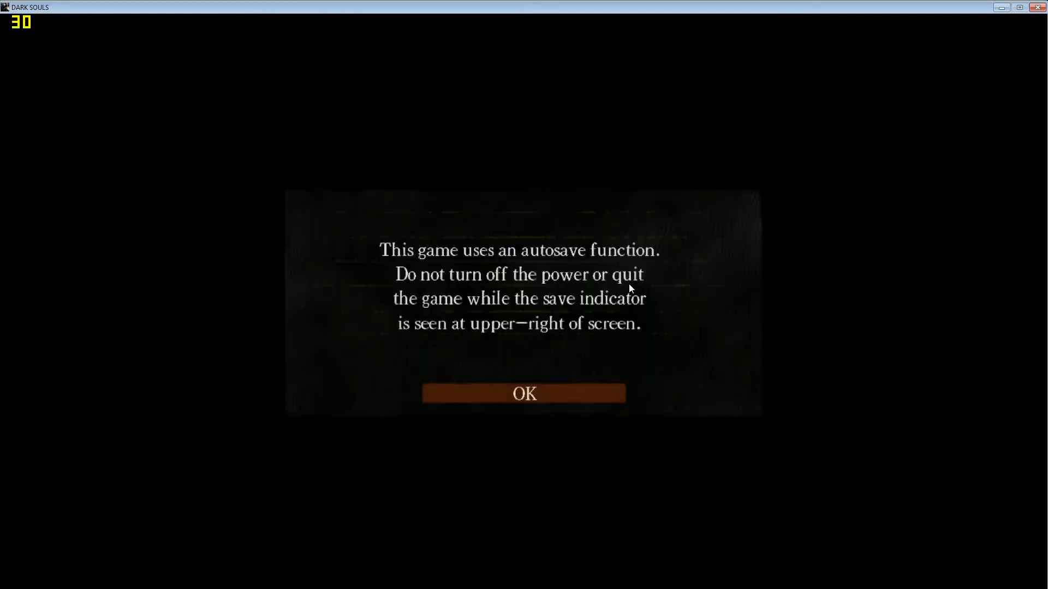
- Dismiss the autosave, improper-quit and offline-mode notices, then choose LOAD GAME on the title screen
{"action": "left_click", "coordinate": [524, 393]}
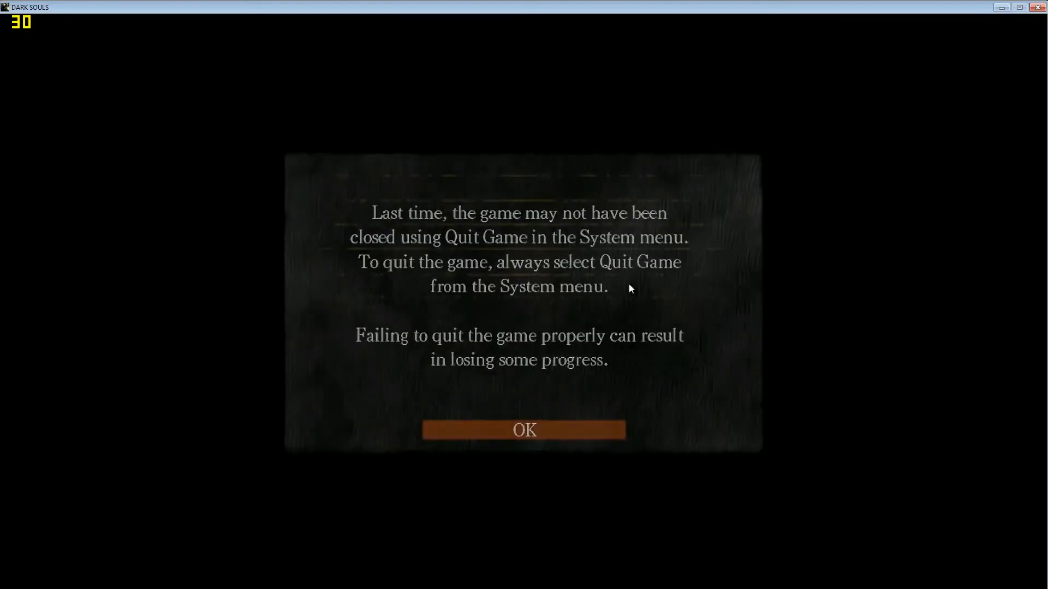
{"action": "left_click", "coordinate": [524, 430]}
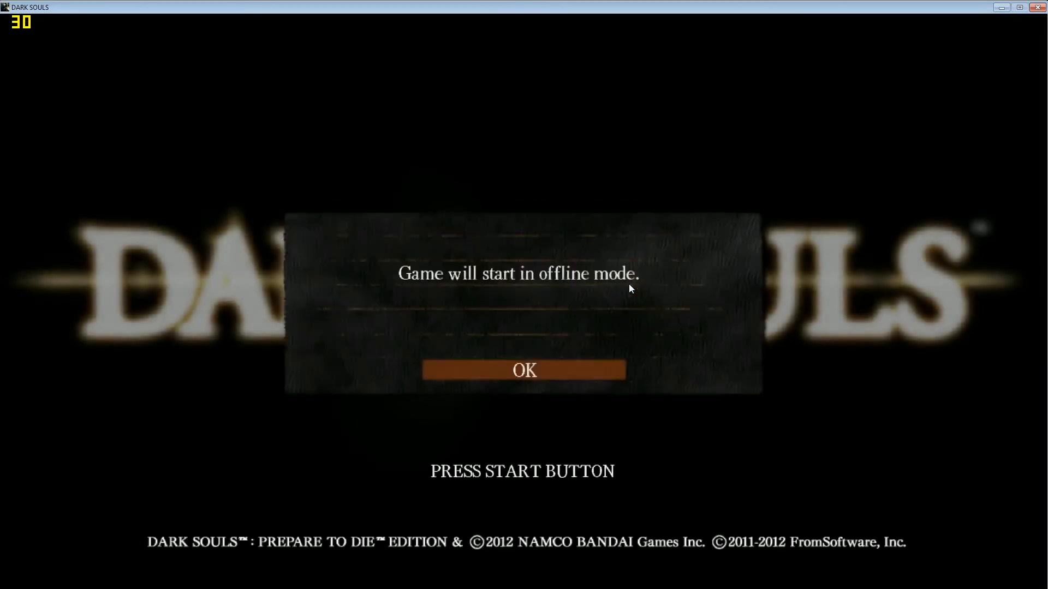
{"action": "left_click", "coordinate": [523, 371]}
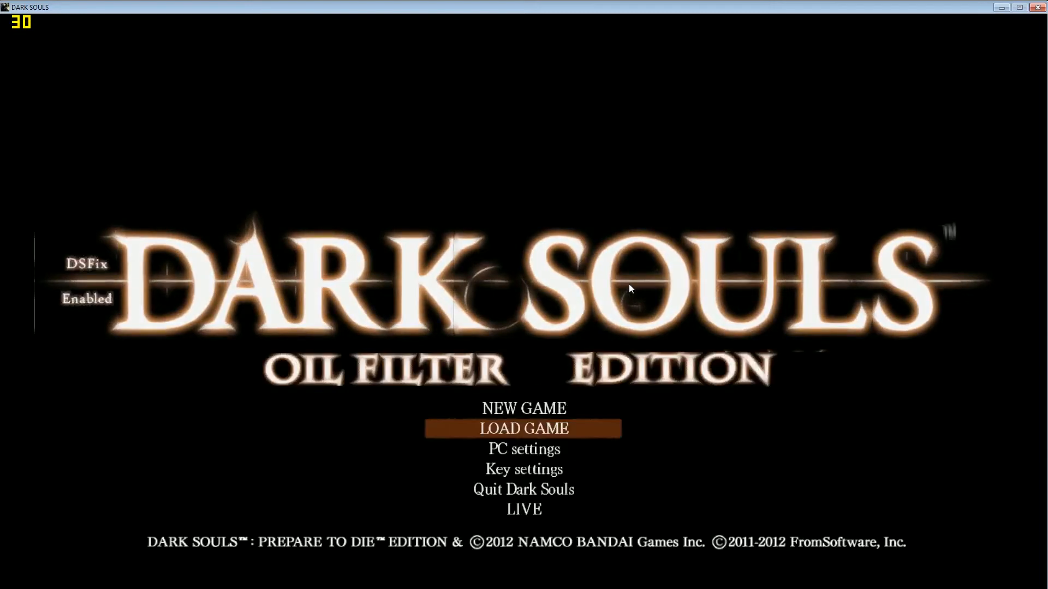
{"action": "left_click", "coordinate": [524, 428]}
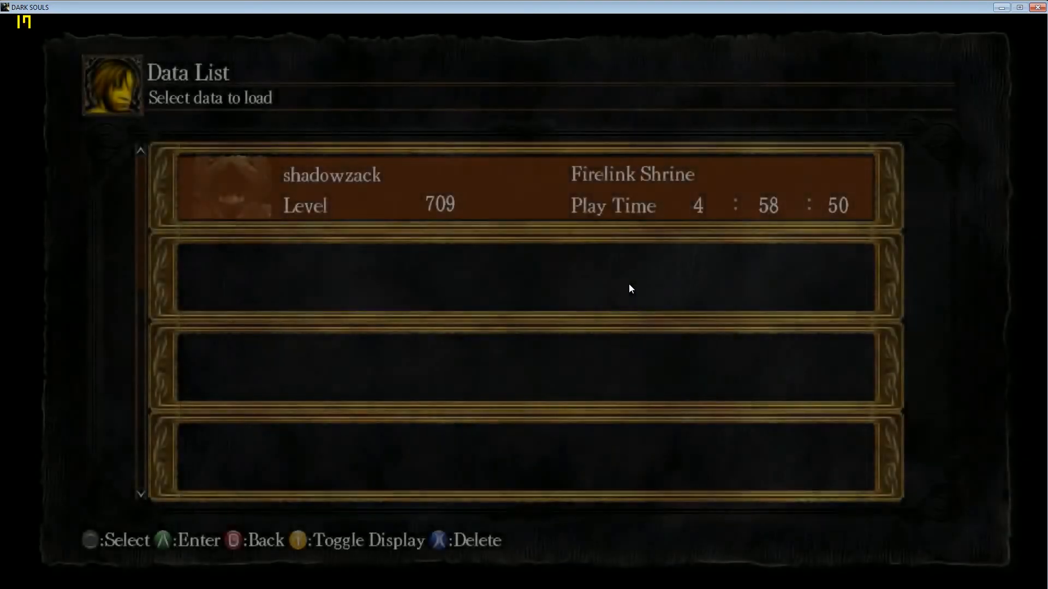